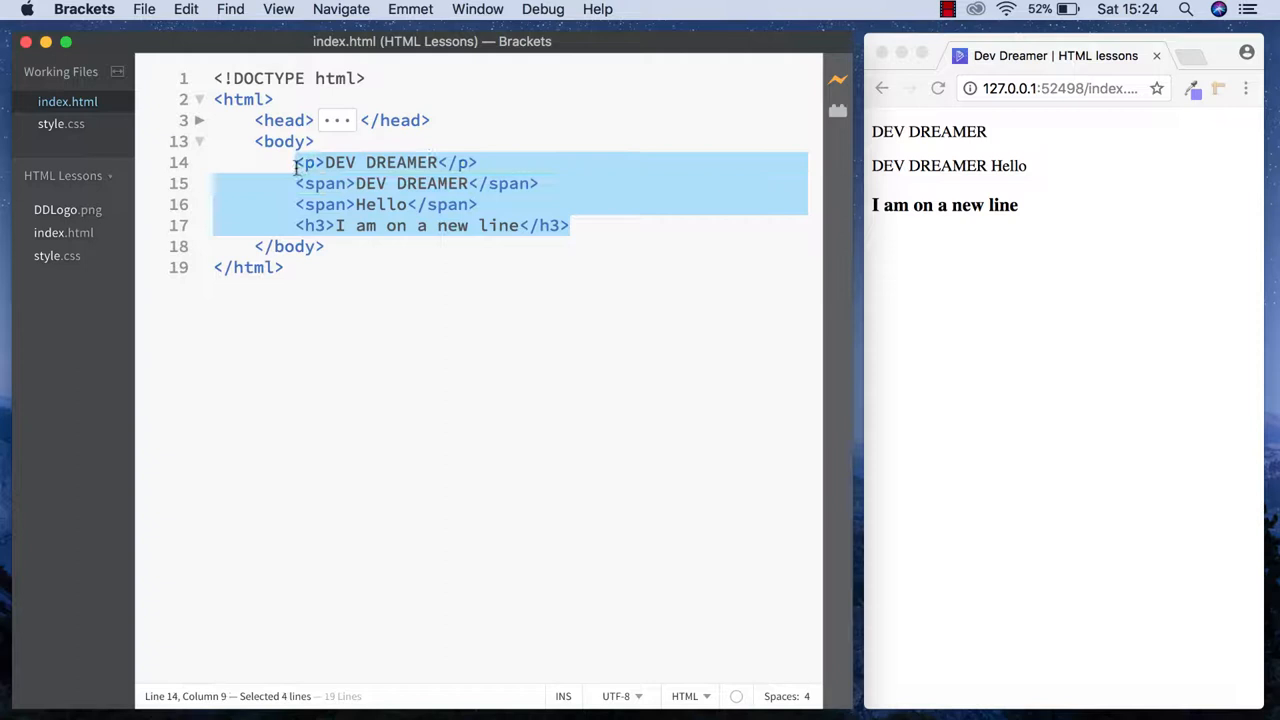
# - Delete the p, span and h3 body content, then test and remove an Emmet p expansion
pyautogui.press('Delete')
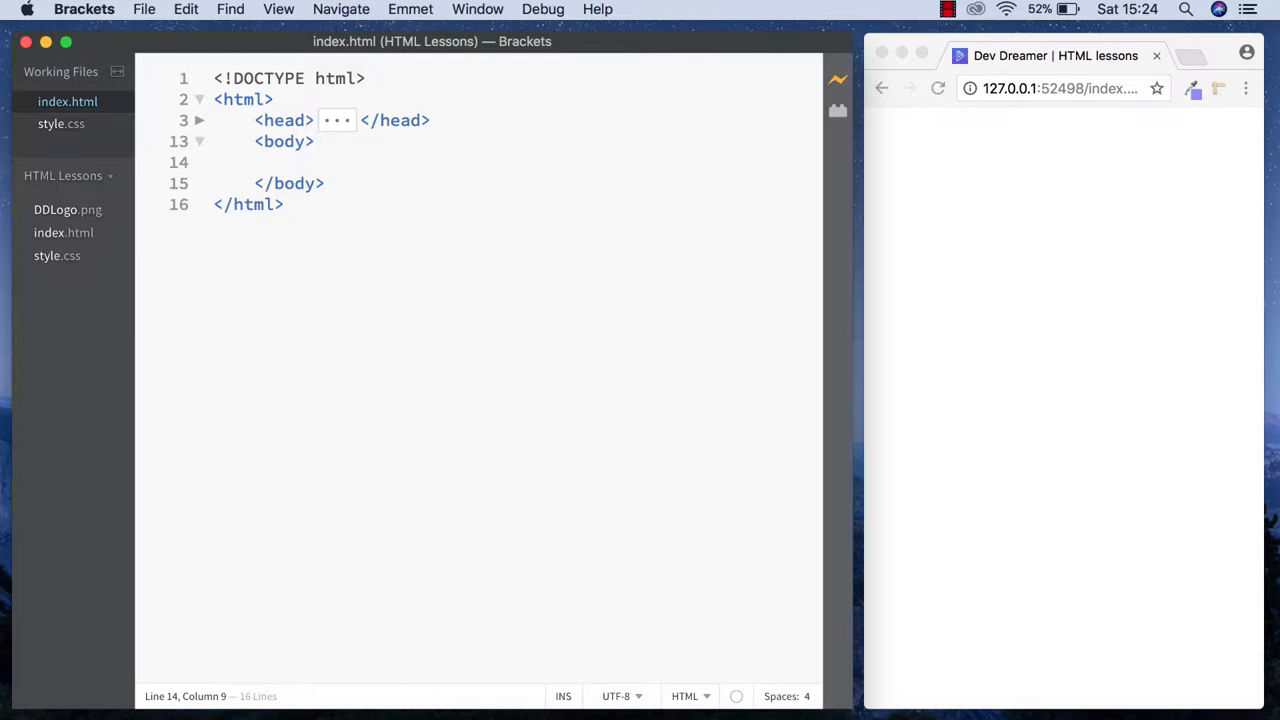
pyautogui.write('p')
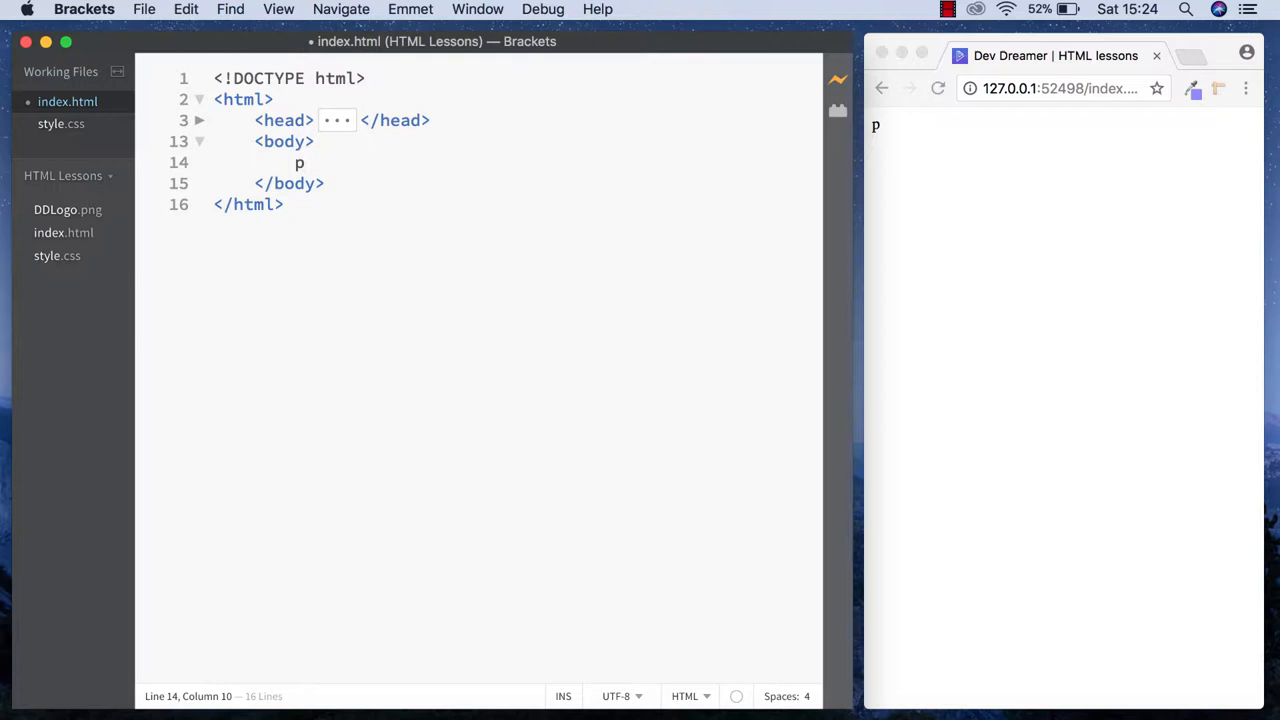
pyautogui.press('Tab')
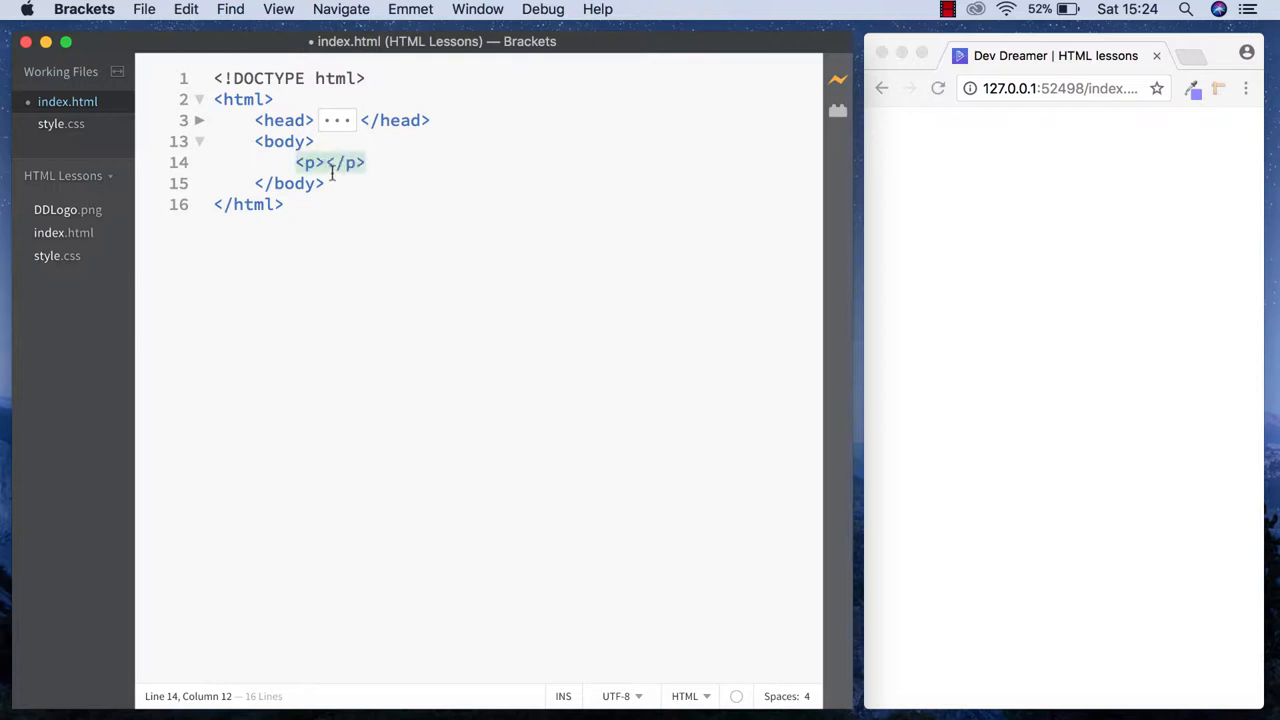
pyautogui.click(366, 162)
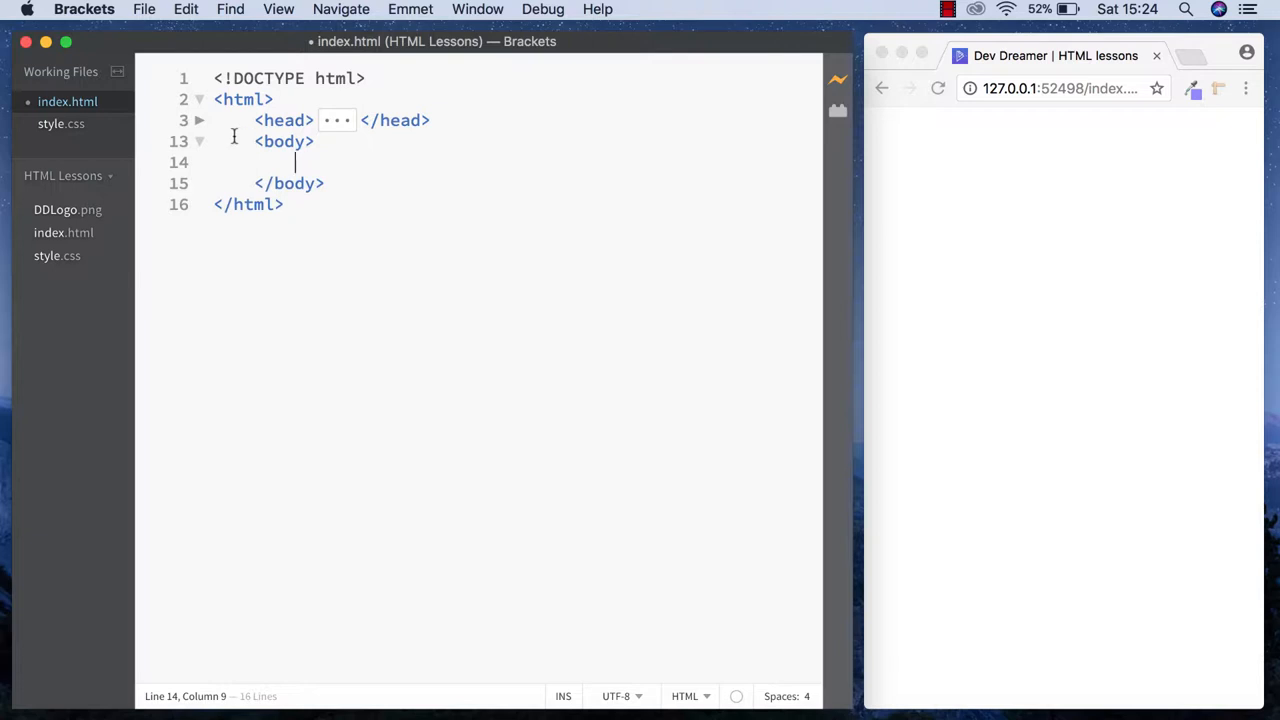
# - Confirm Emmet is installed in File > Extension Manager, then close the manager
pyautogui.click(144, 9)
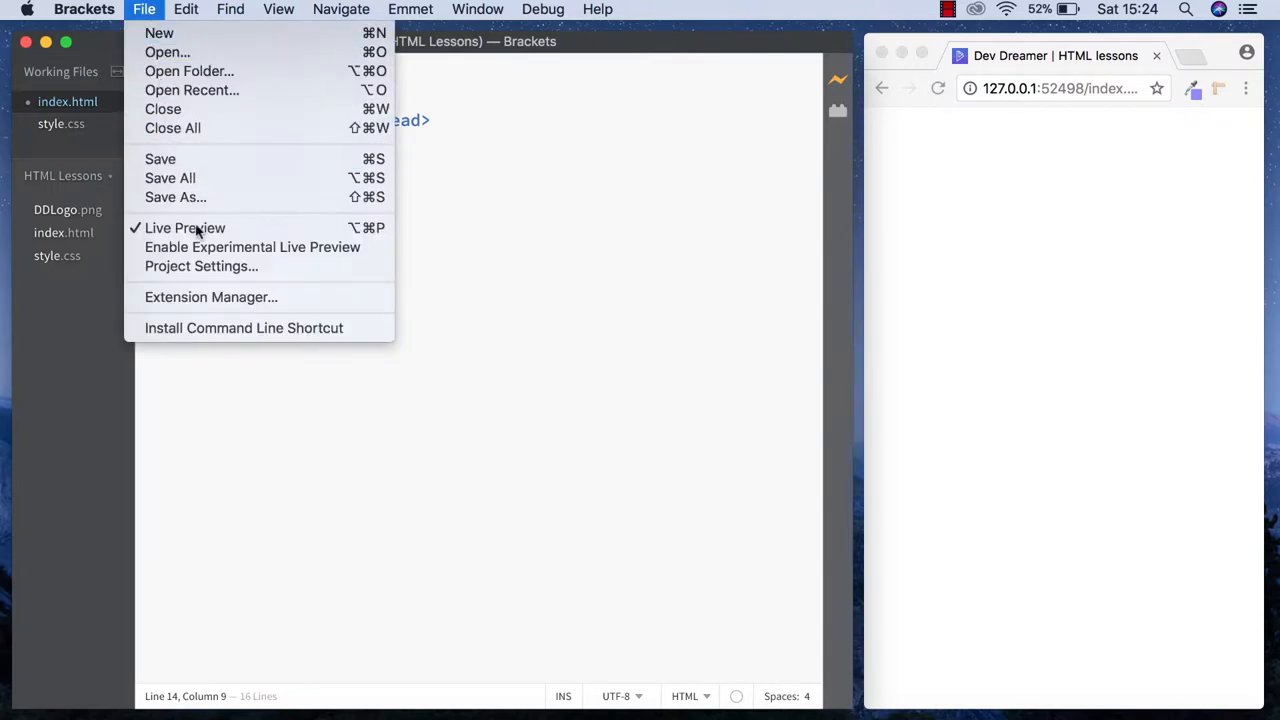
pyautogui.click(210, 297)
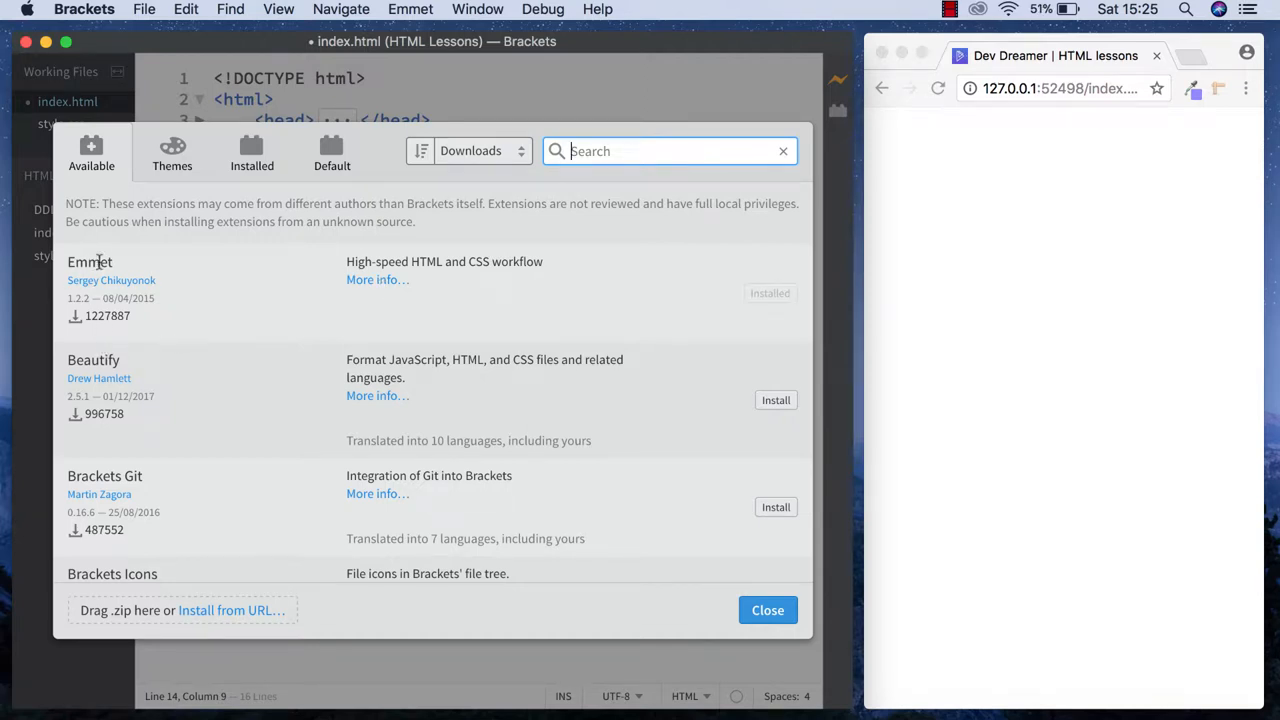
pyautogui.moveTo(754, 323)
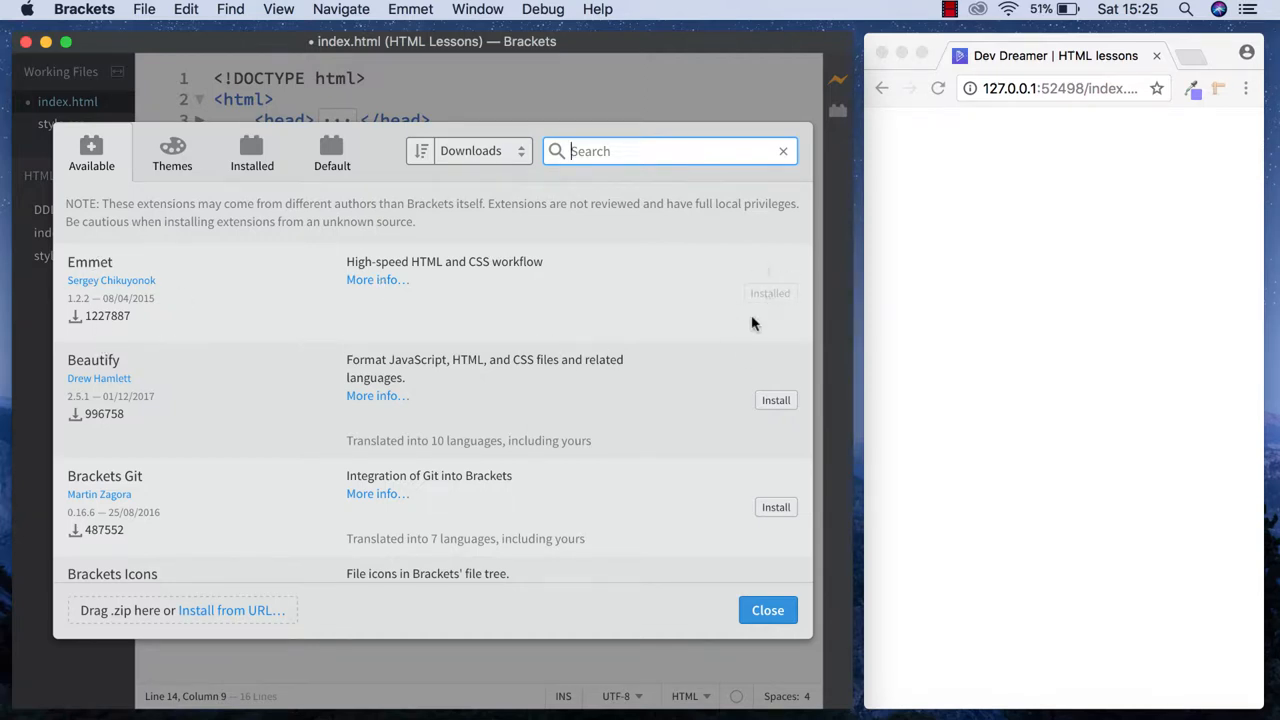
pyautogui.click(767, 610)
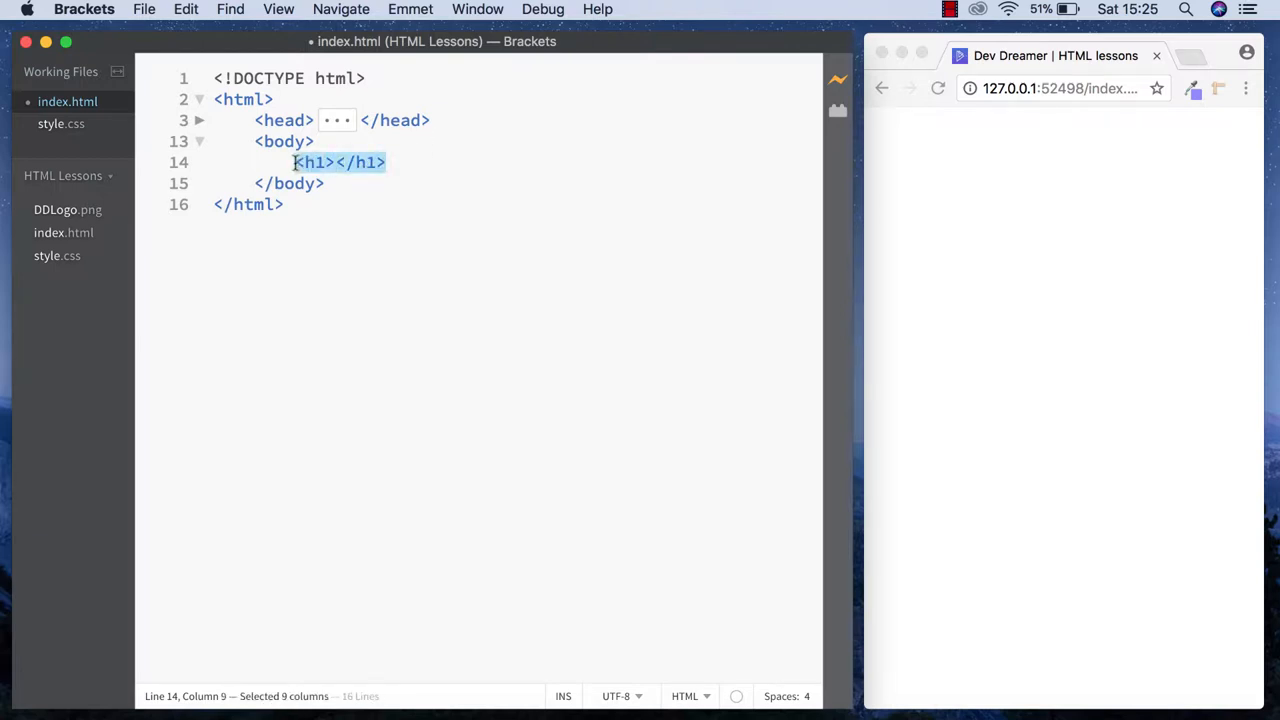
# - Delete the h1 line, save index.html, and add a lorem ipsum paragraph
pyautogui.press('Delete')
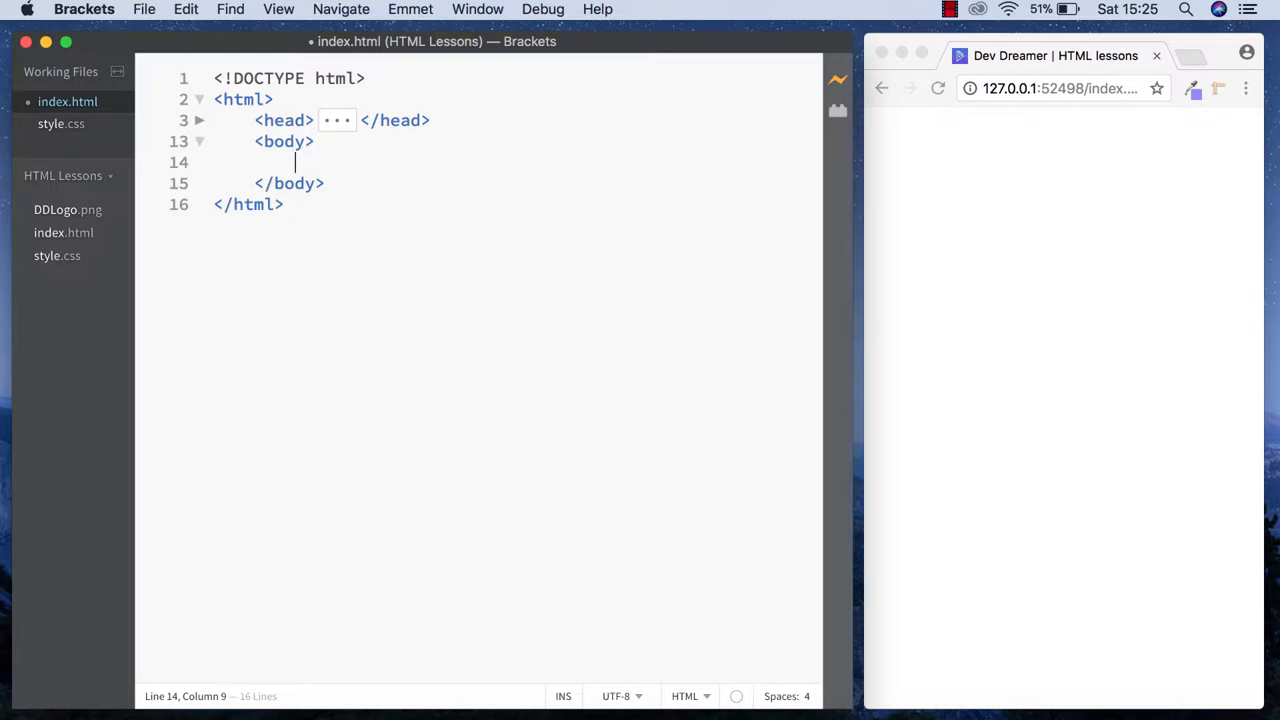
pyautogui.press('cmd+s')
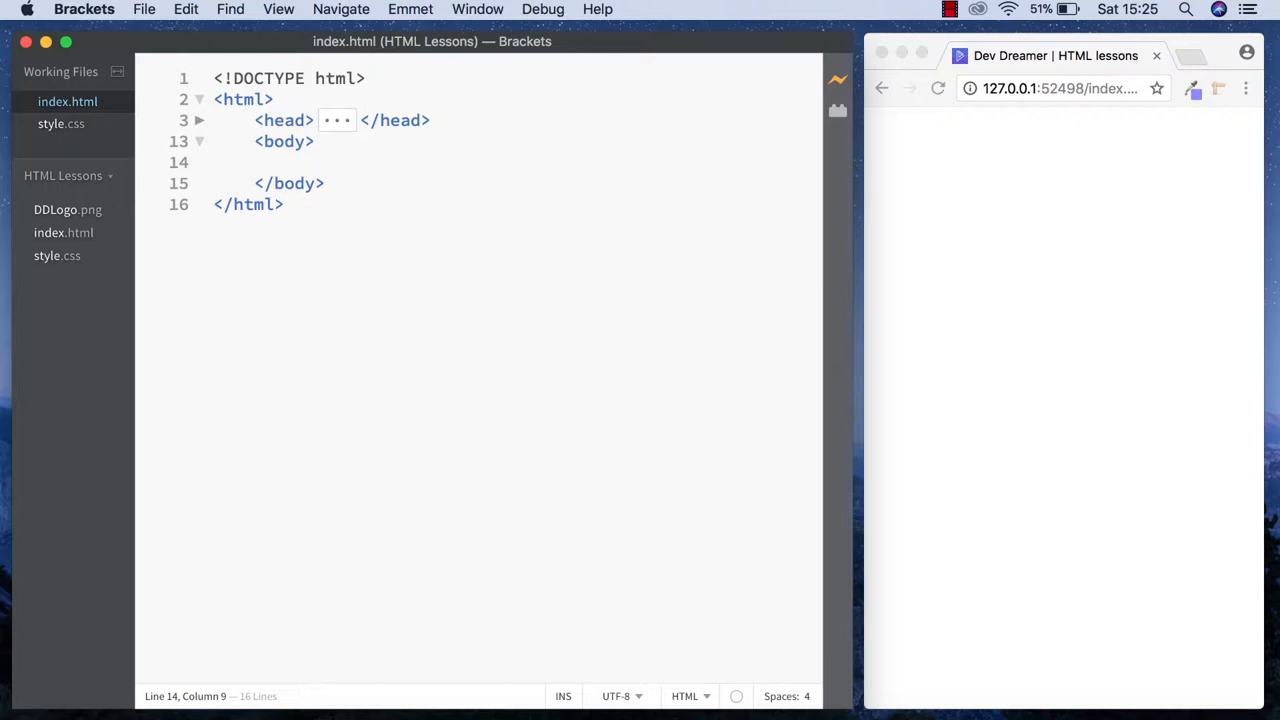
pyautogui.write('<p>')
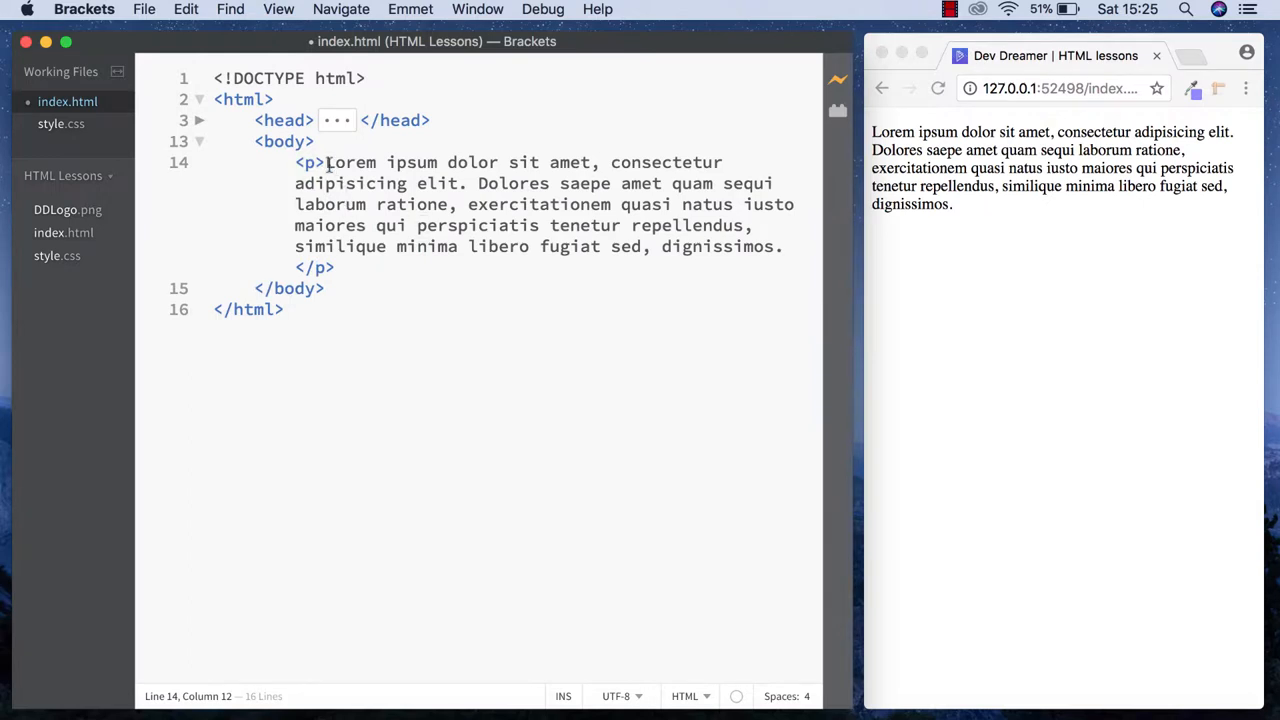
pyautogui.click(362, 265)
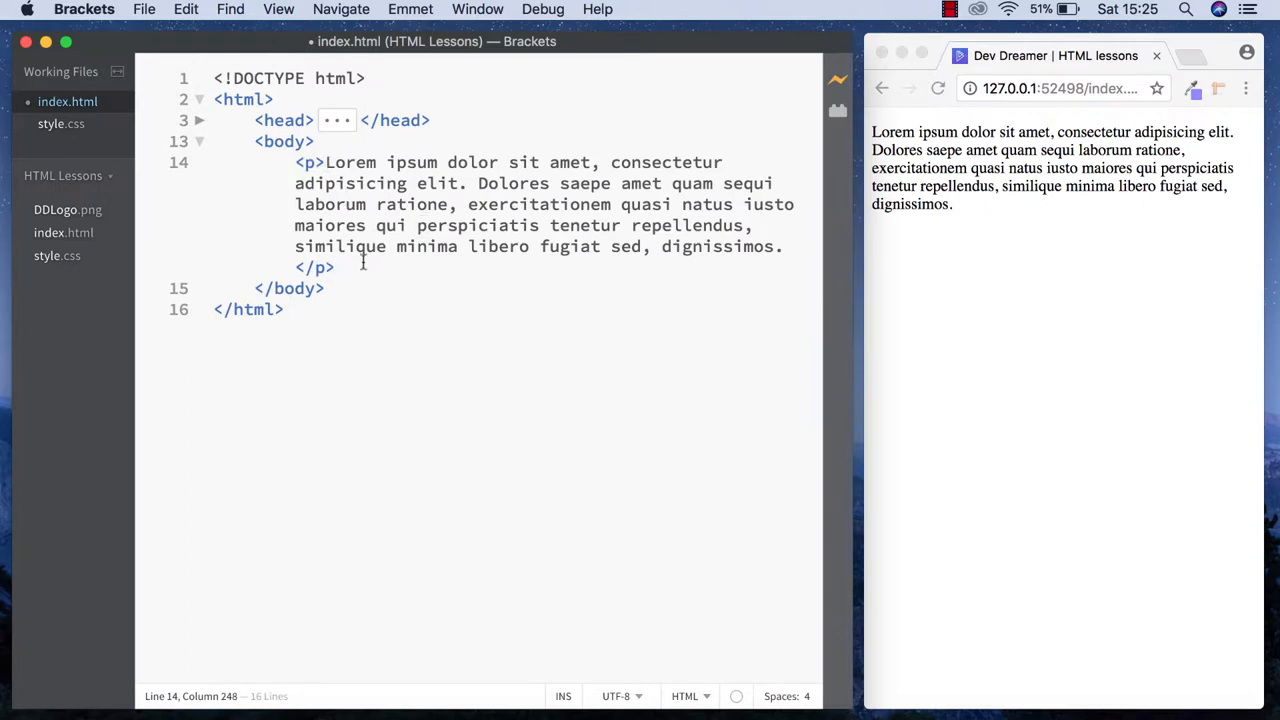
# - Add a p { color: blue; } rule to style.css
pyautogui.click(61, 123)
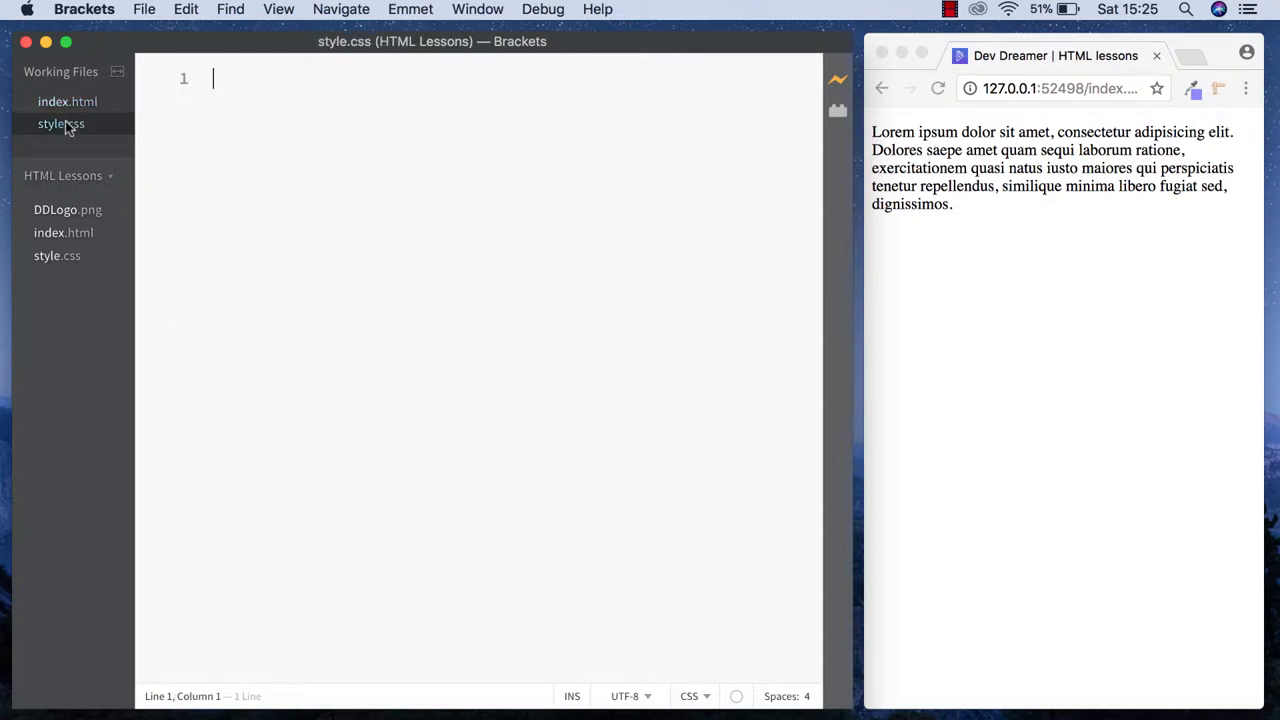
pyautogui.write('p {')
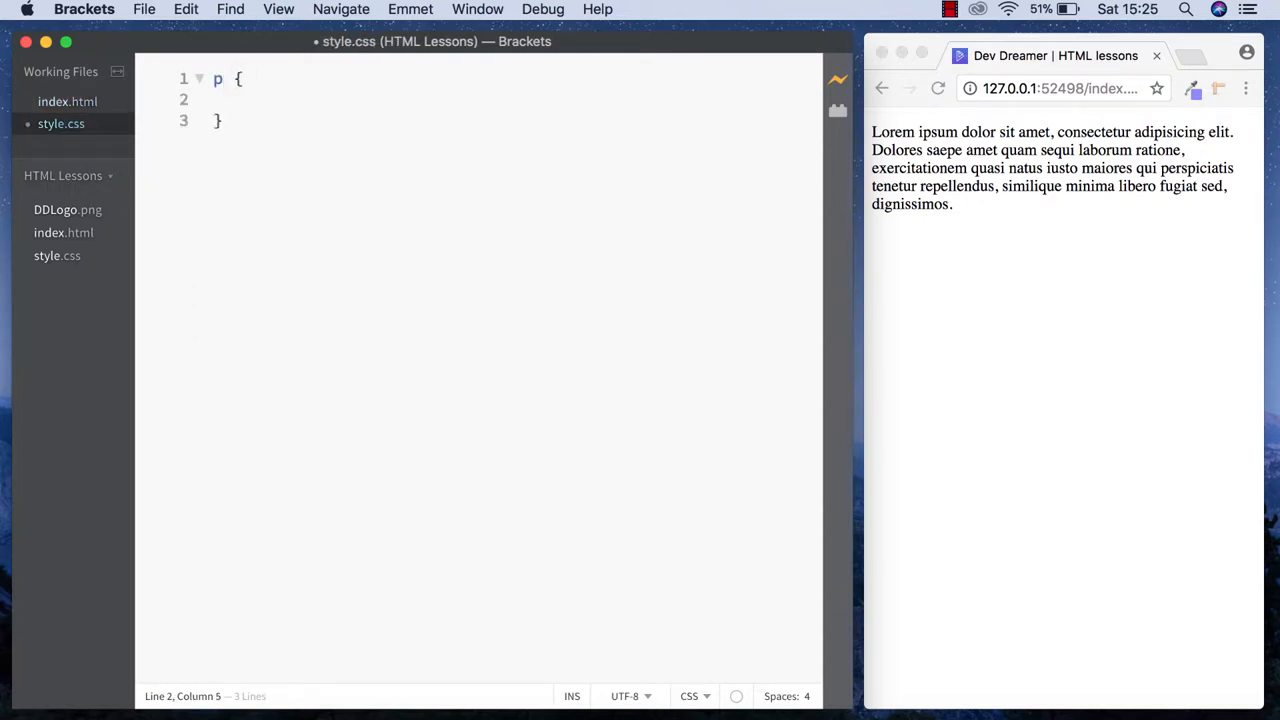
pyautogui.write('color: blue')
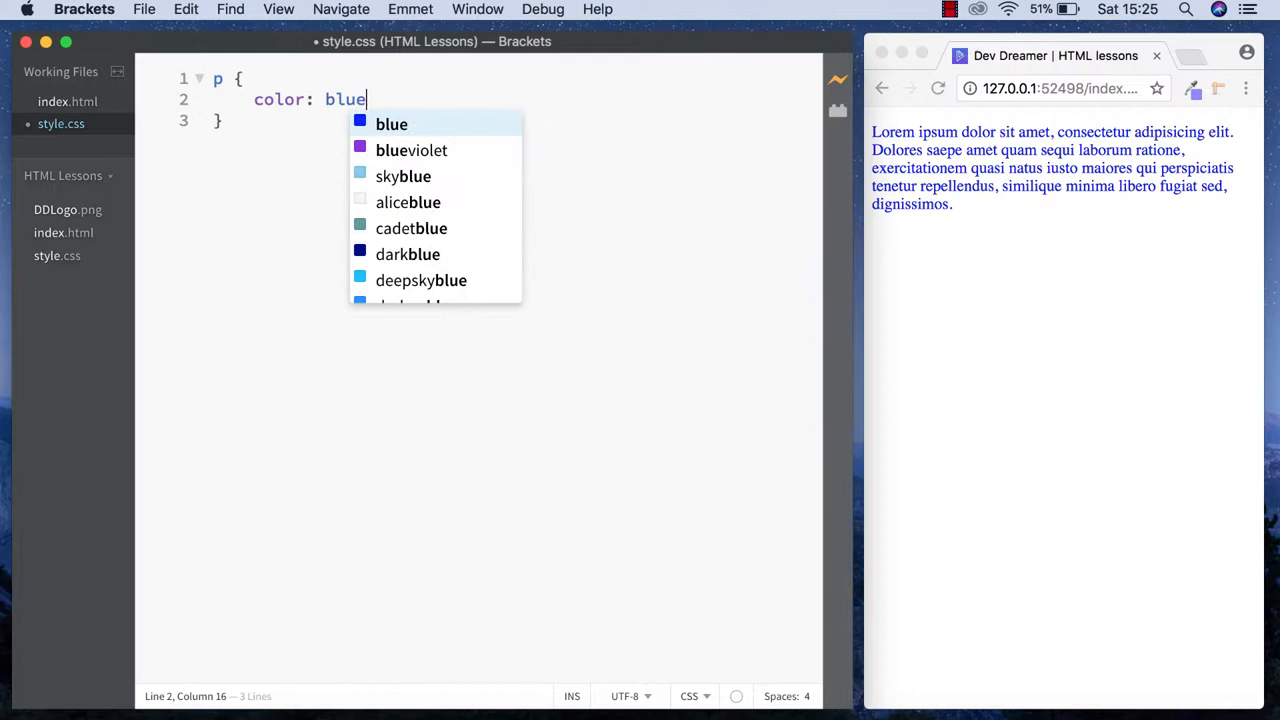
pyautogui.write(';')
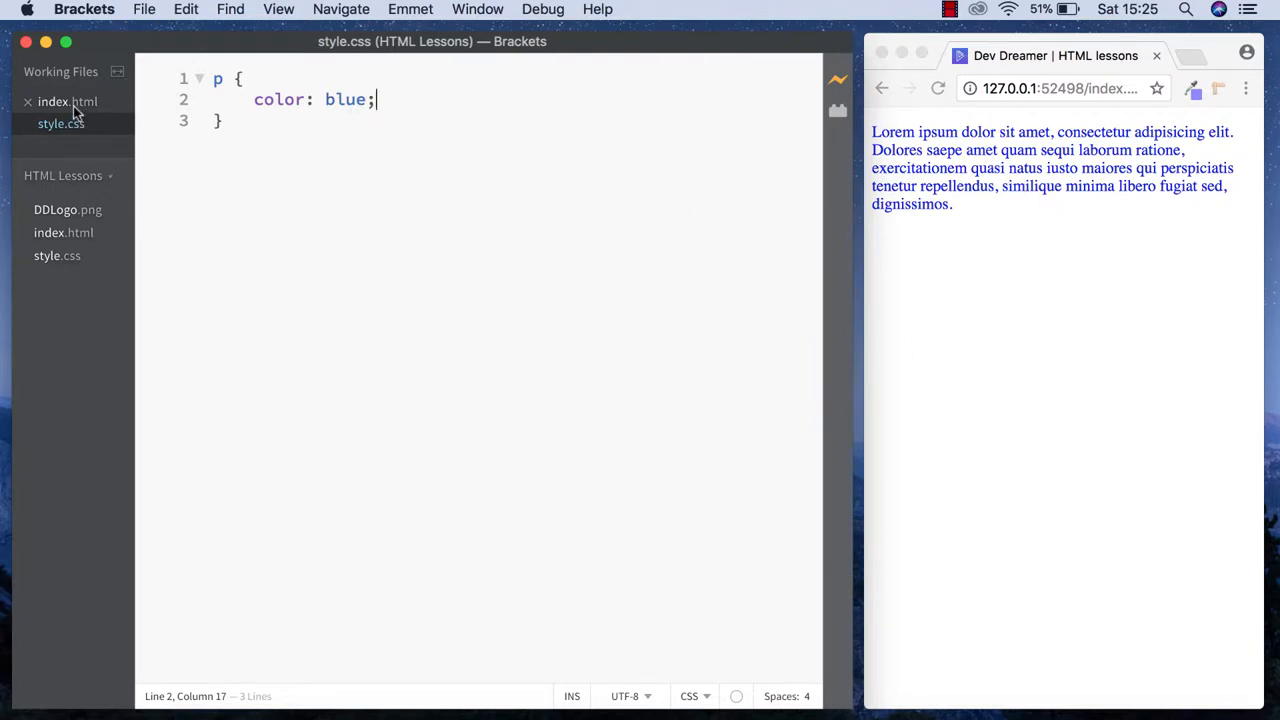
# - Check the blue text in index.html, then delete the paragraph rule from style.css
pyautogui.click(66, 101)
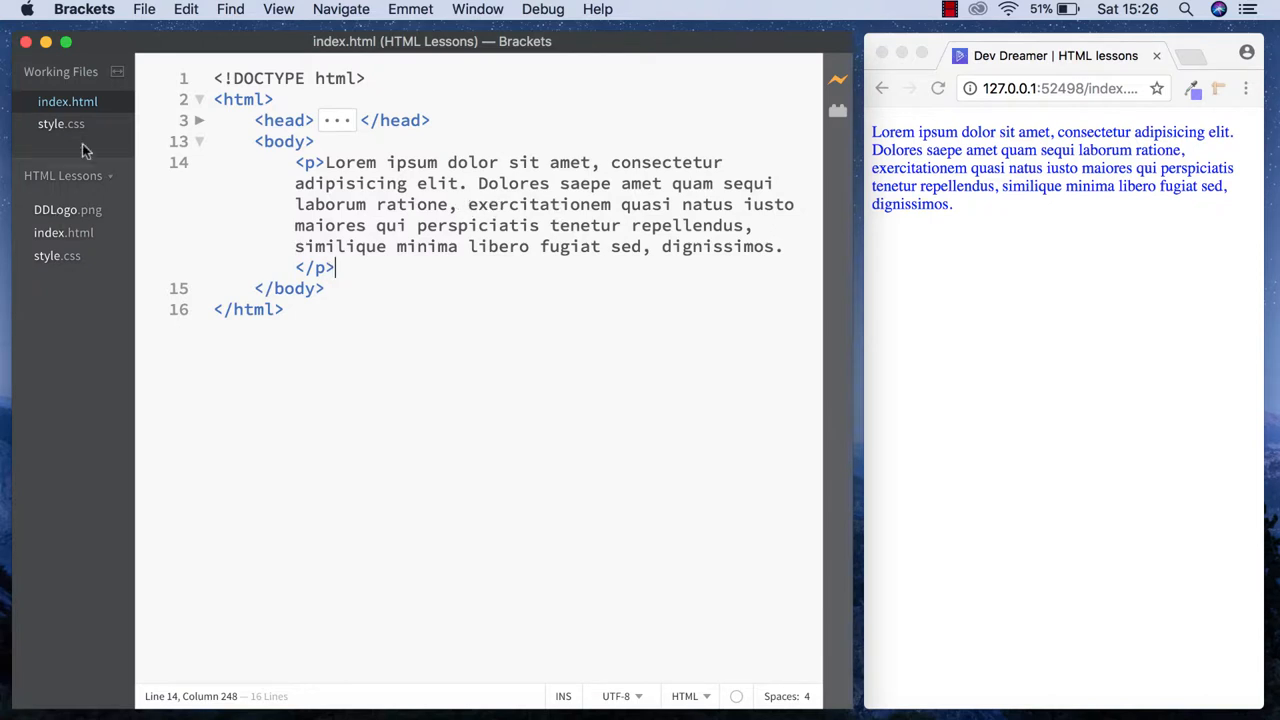
pyautogui.click(61, 123)
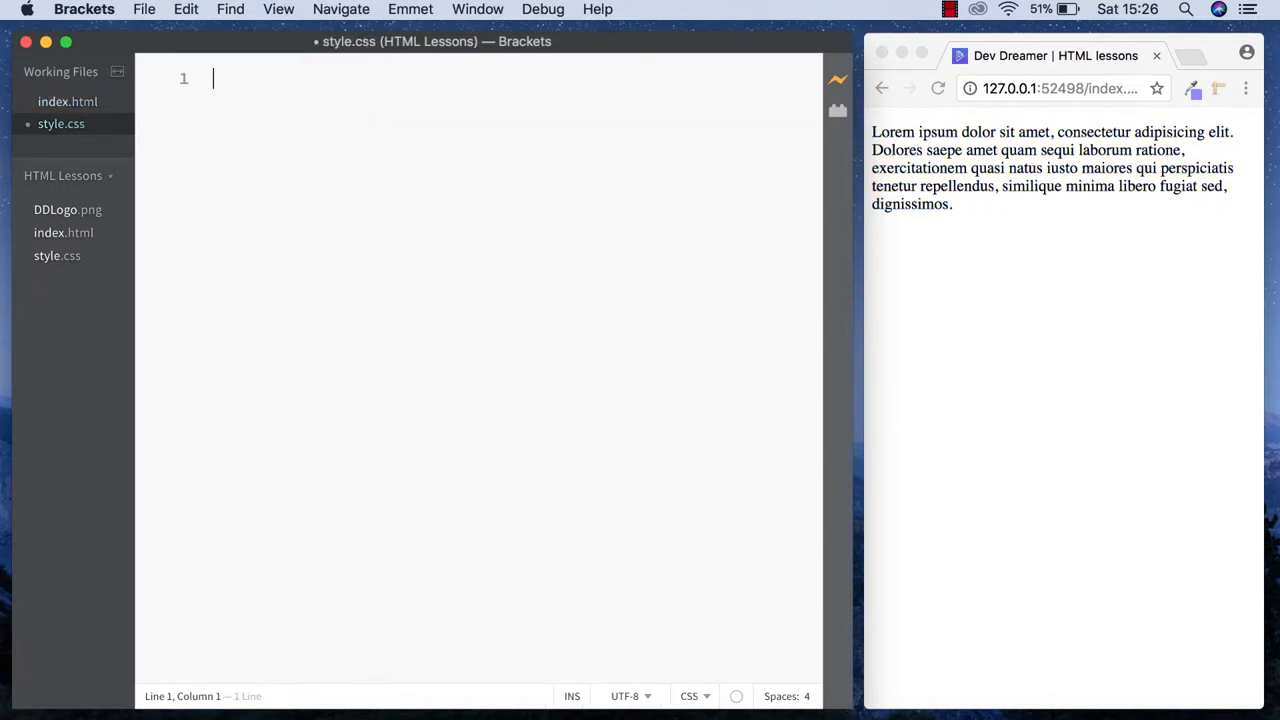
pyautogui.click(58, 100)
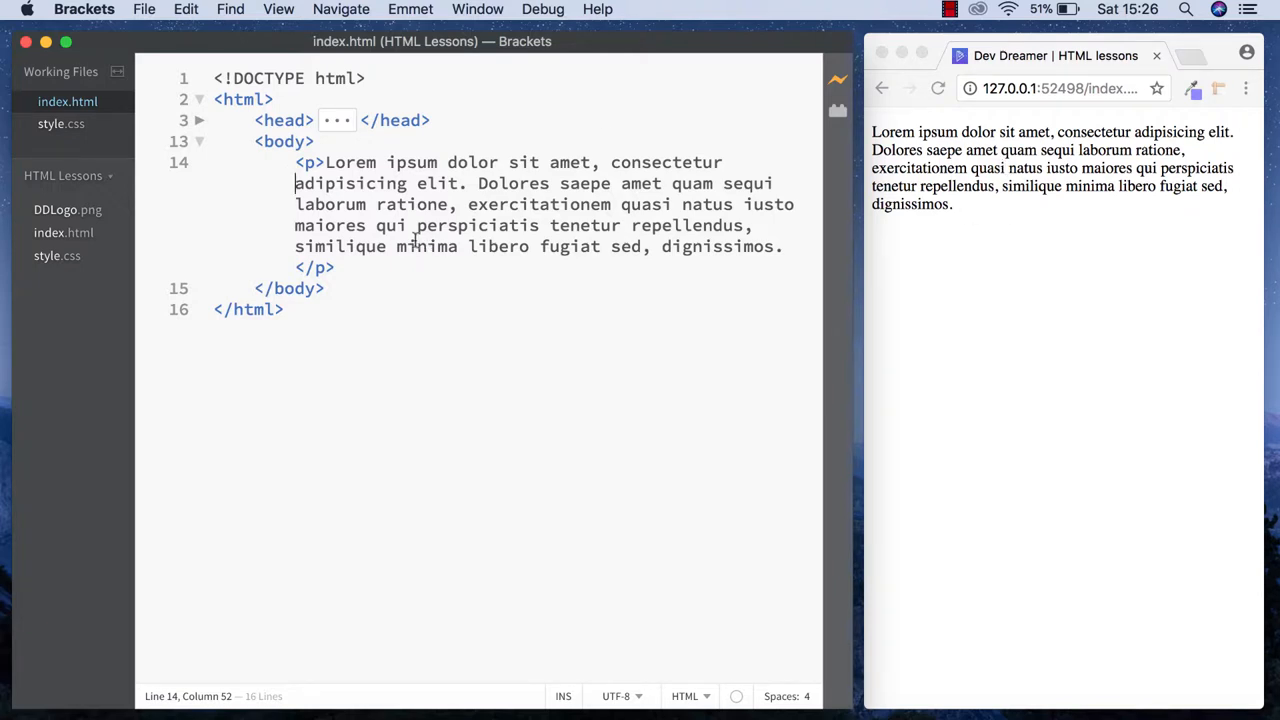
pyautogui.moveTo(492, 225)
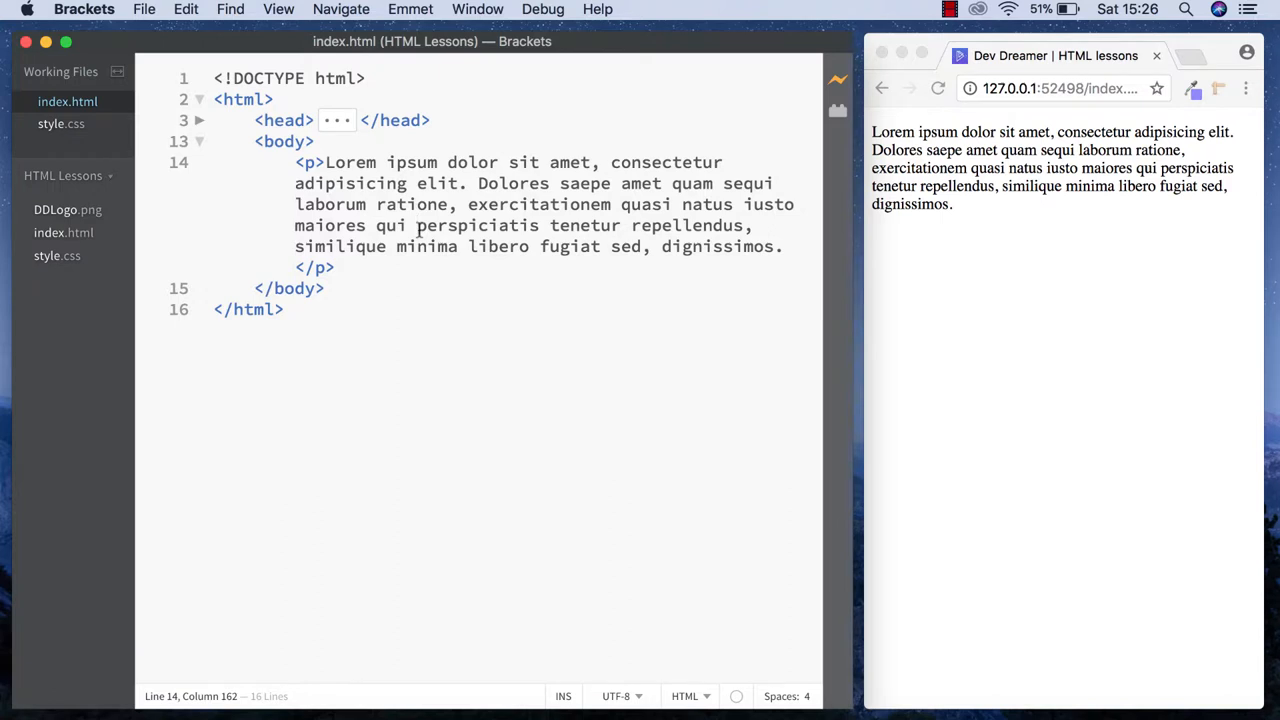
# - Wrap the word 'perspiciatis' in a span tag pair in index.html
pyautogui.write('<span></span>')
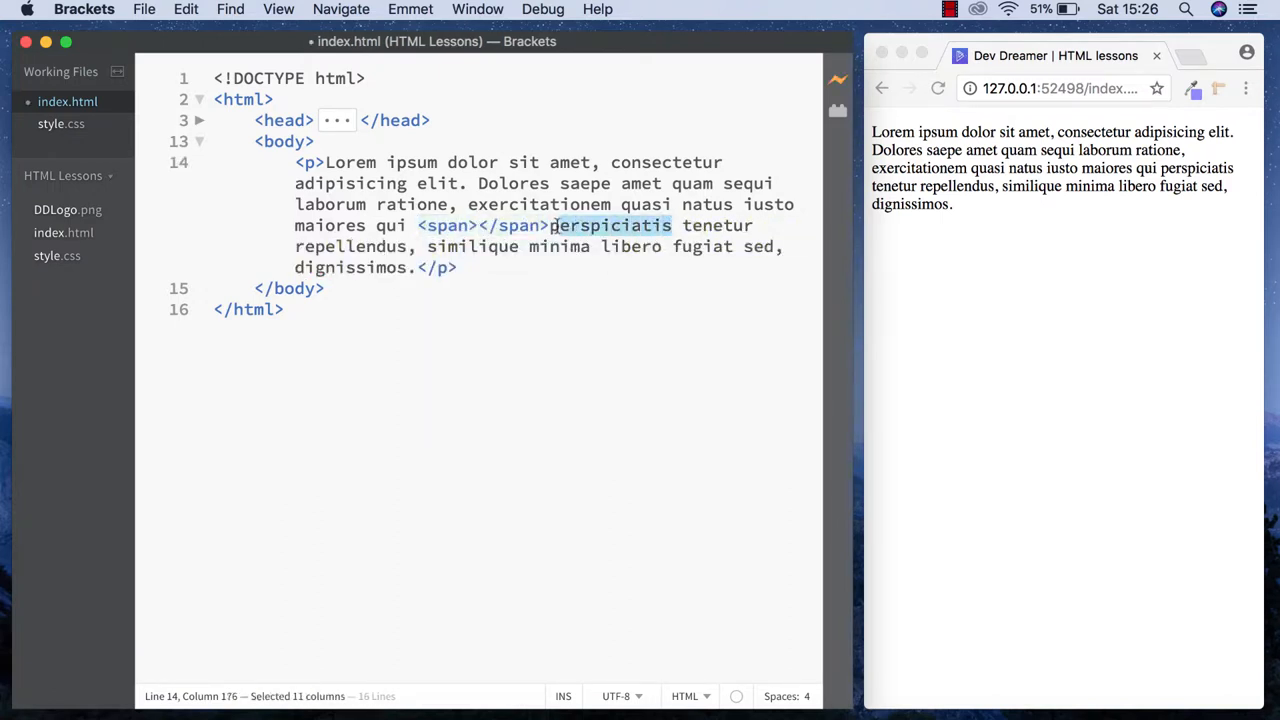
pyautogui.press('Delete')
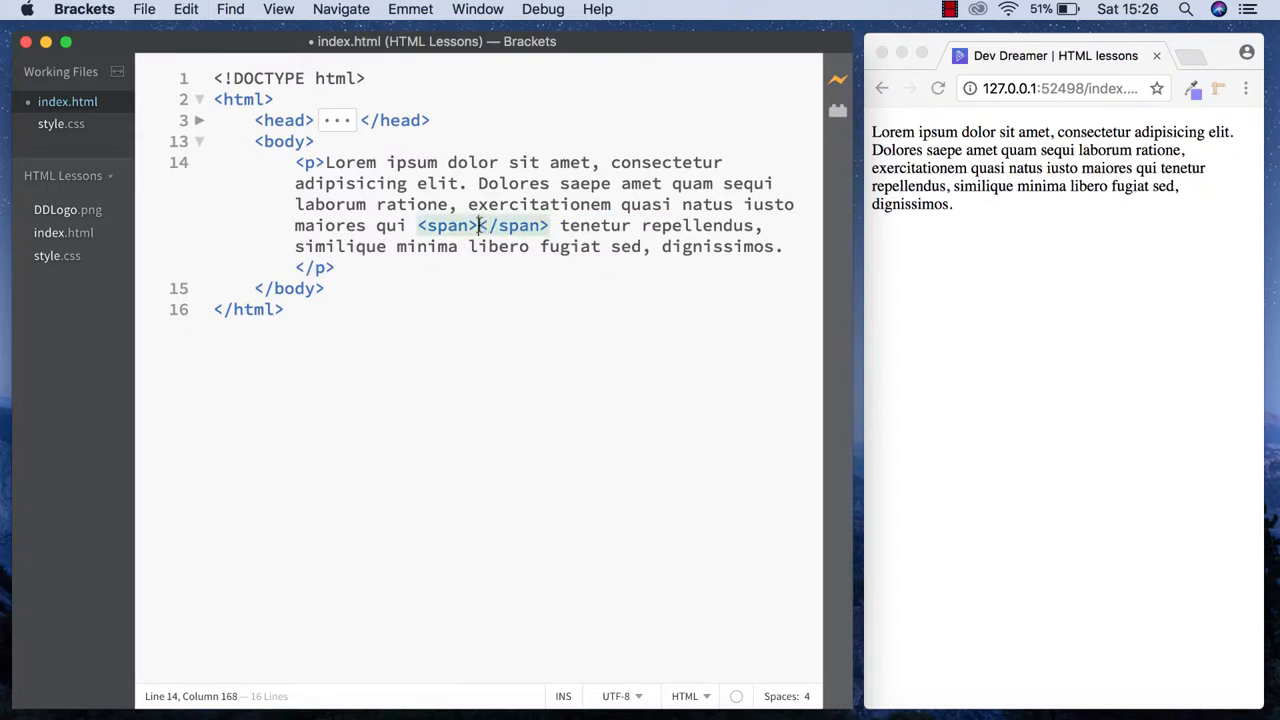
pyautogui.write('perspiciatis')
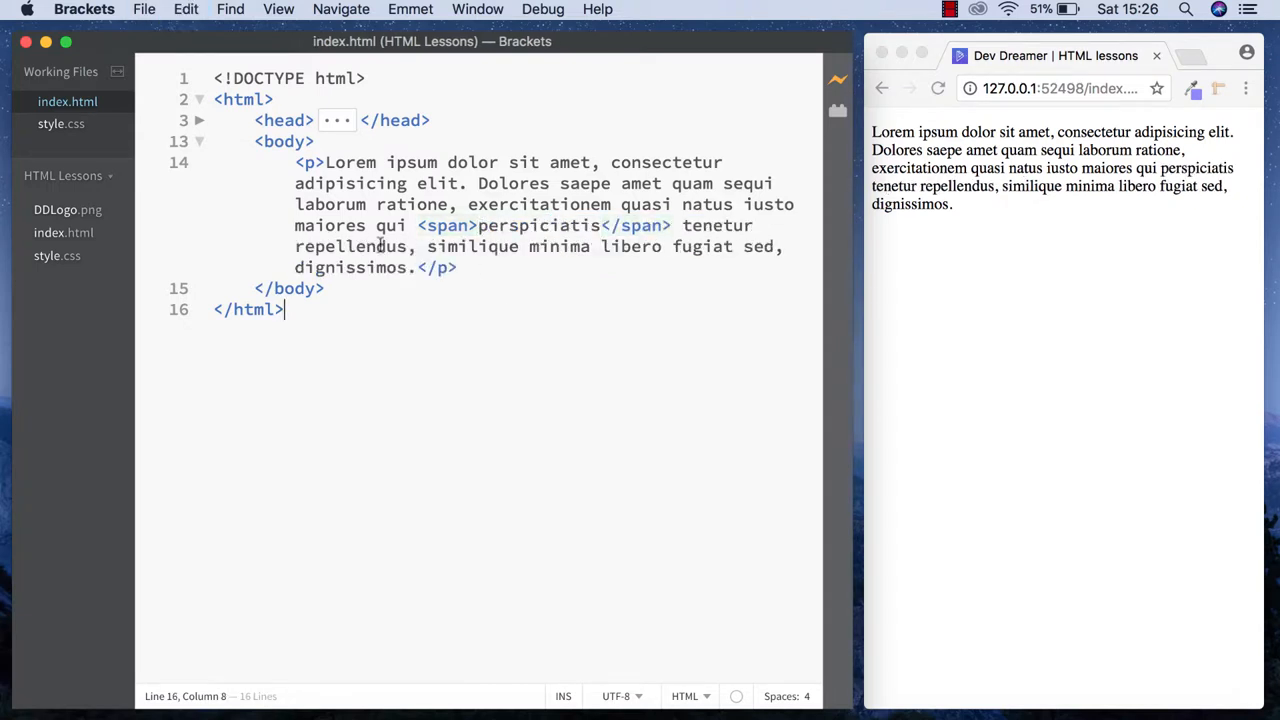
pyautogui.click(61, 123)
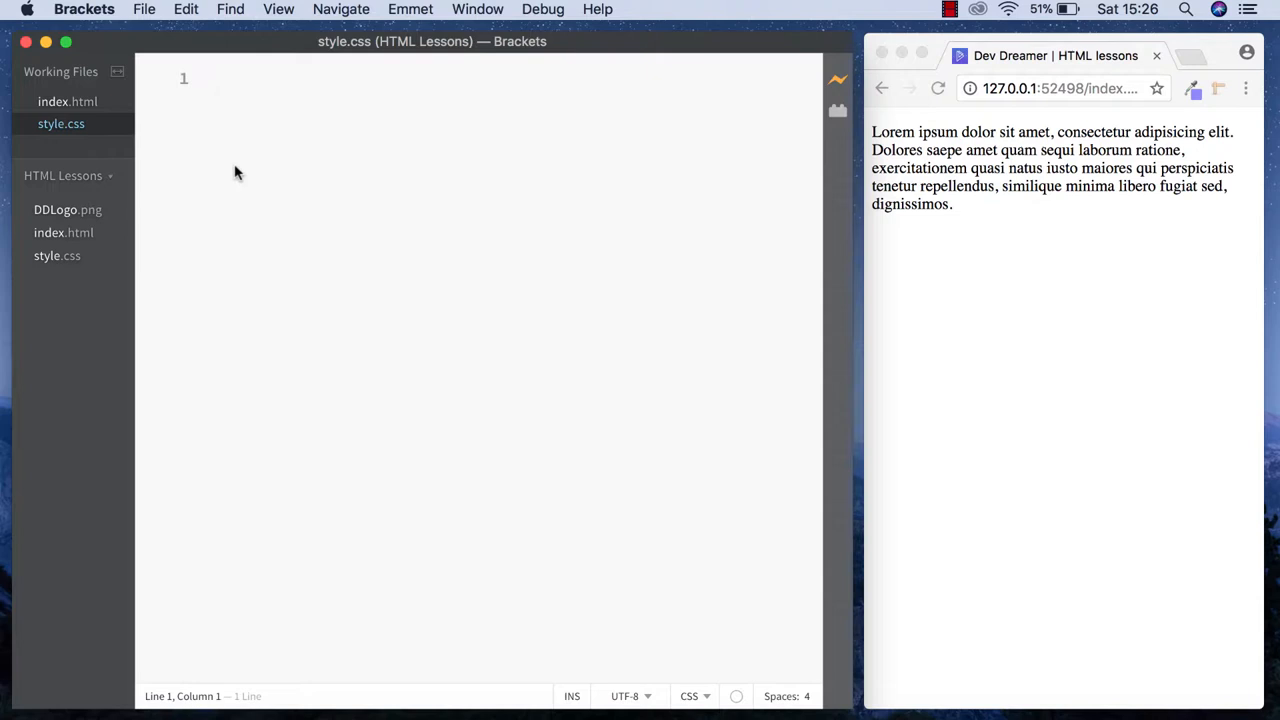
# - Add a span rule with color: blue and font-size: 20px to style.css
pyautogui.write('span {')
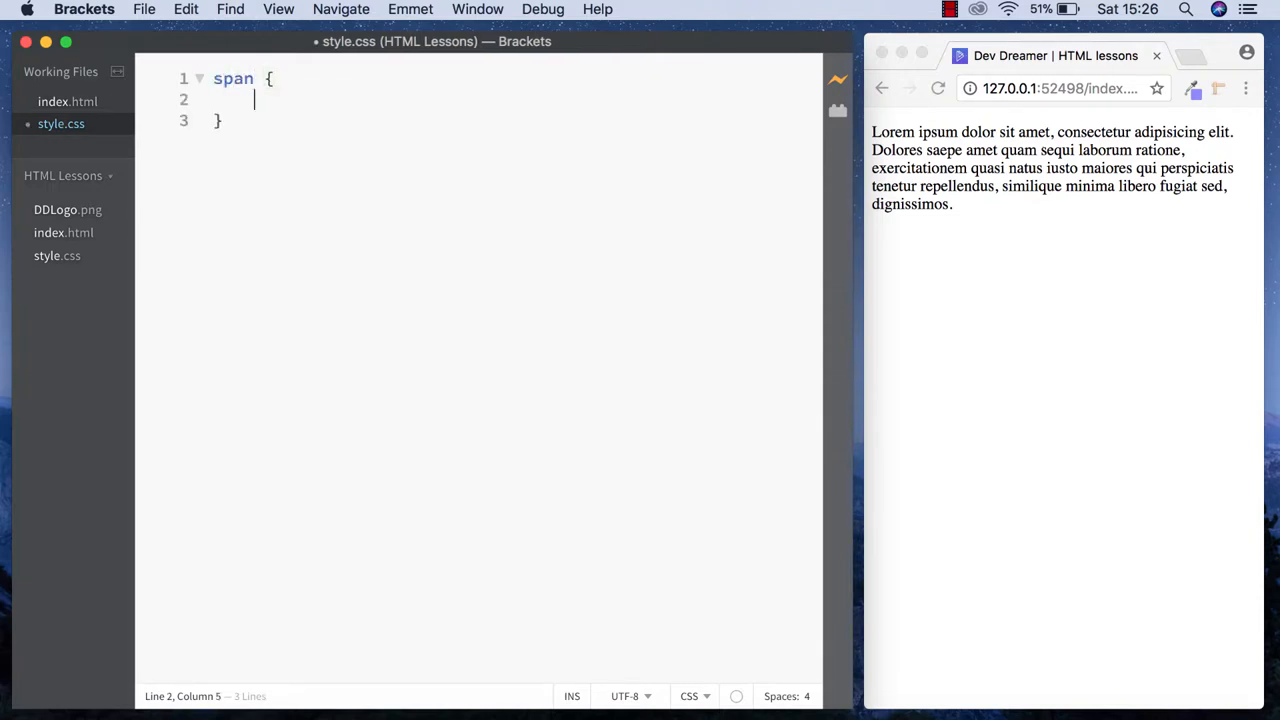
pyautogui.write('color: blue;')
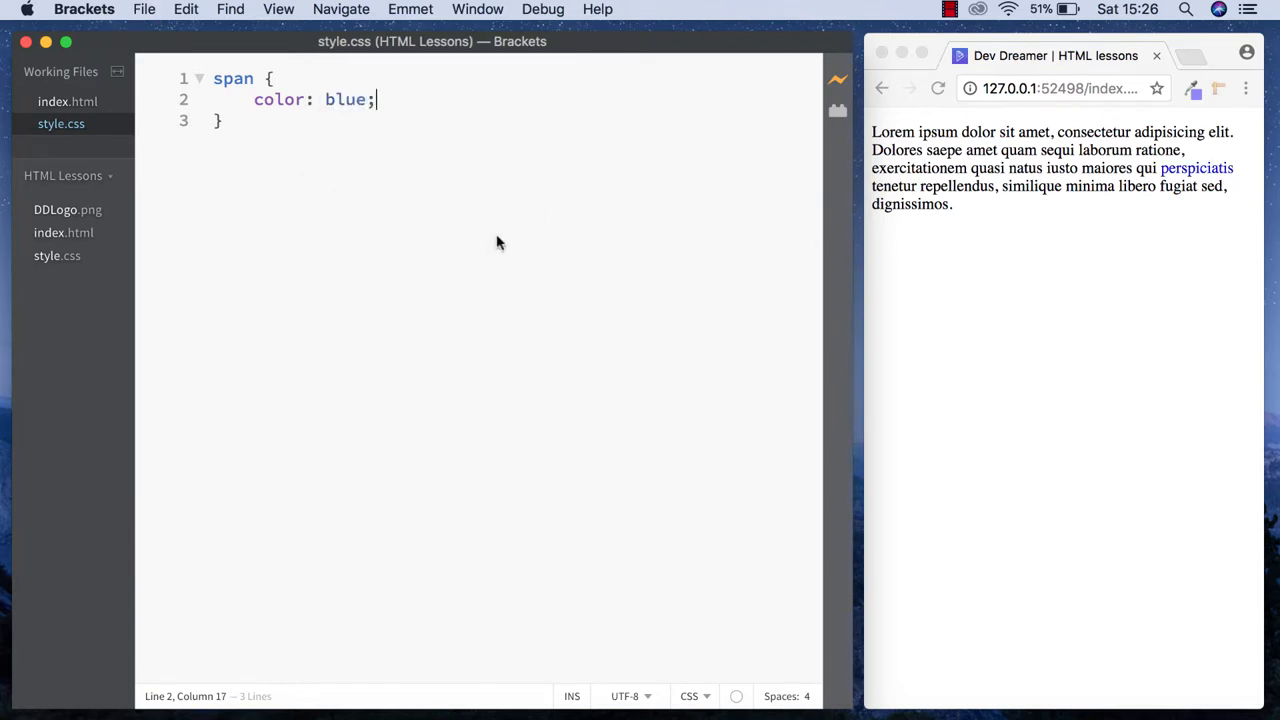
pyautogui.click(56, 101)
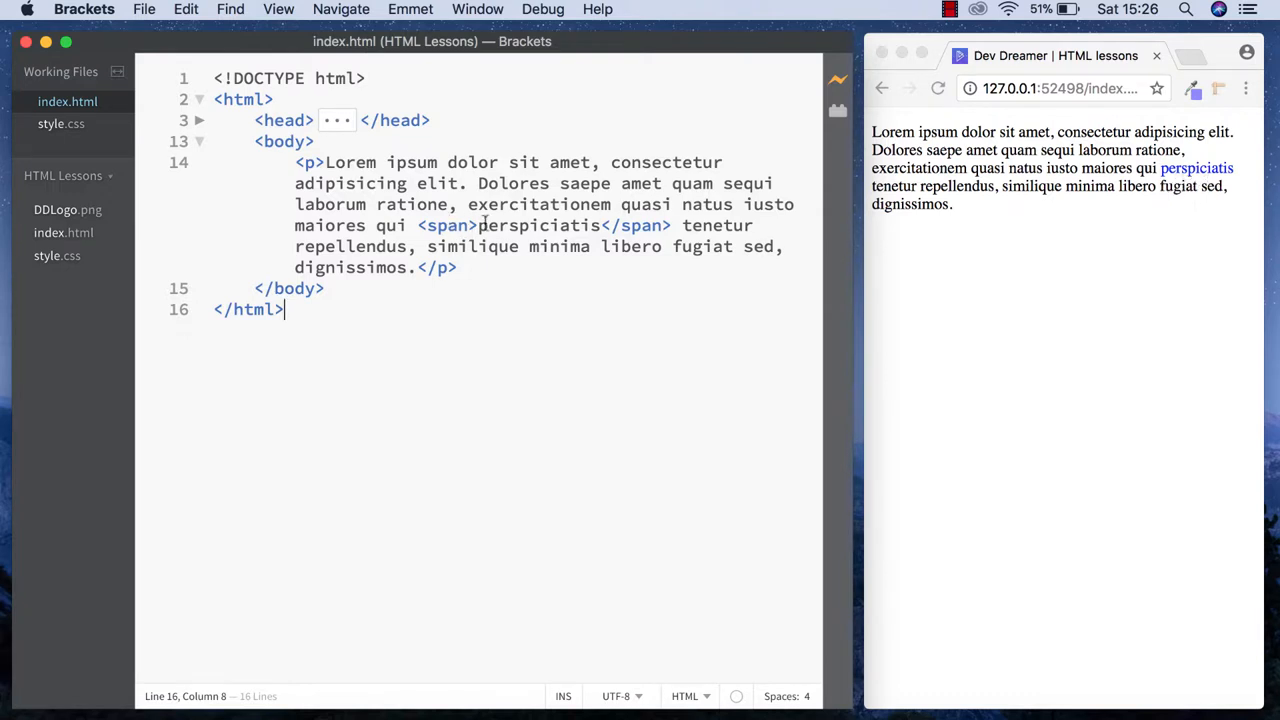
pyautogui.click(59, 123)
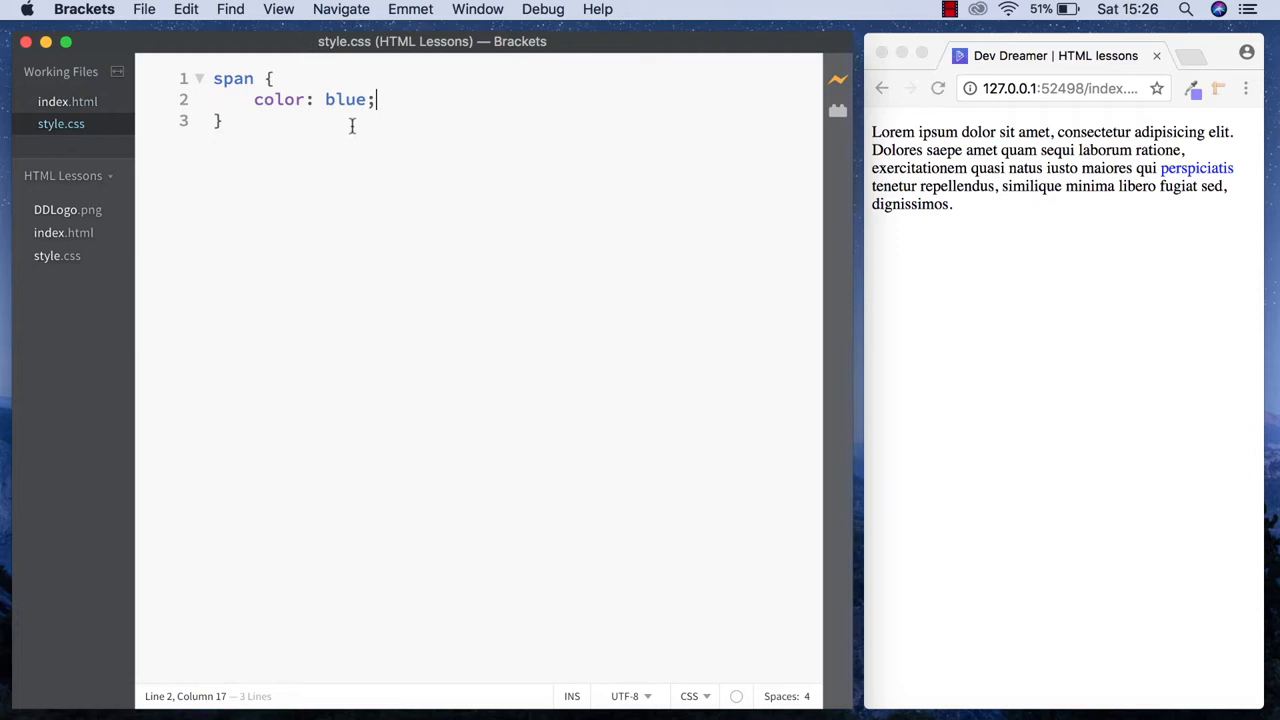
pyautogui.write('font-size:')
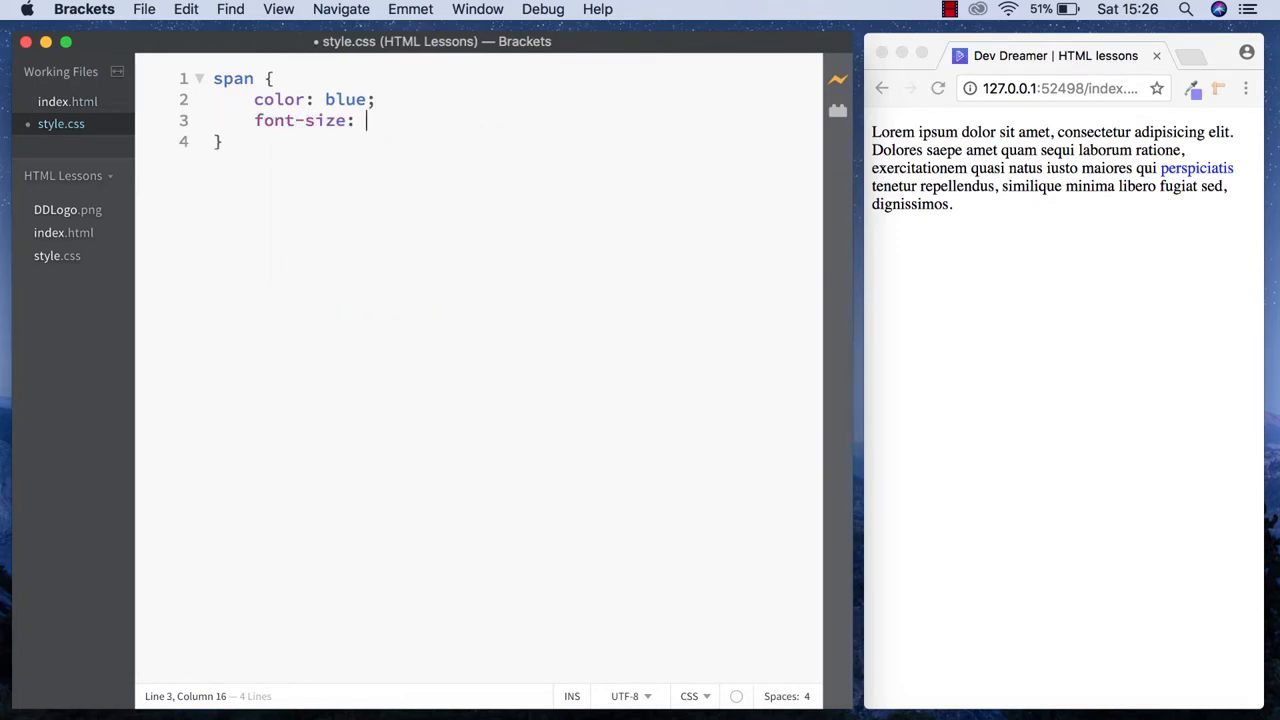
pyautogui.write('20px;')
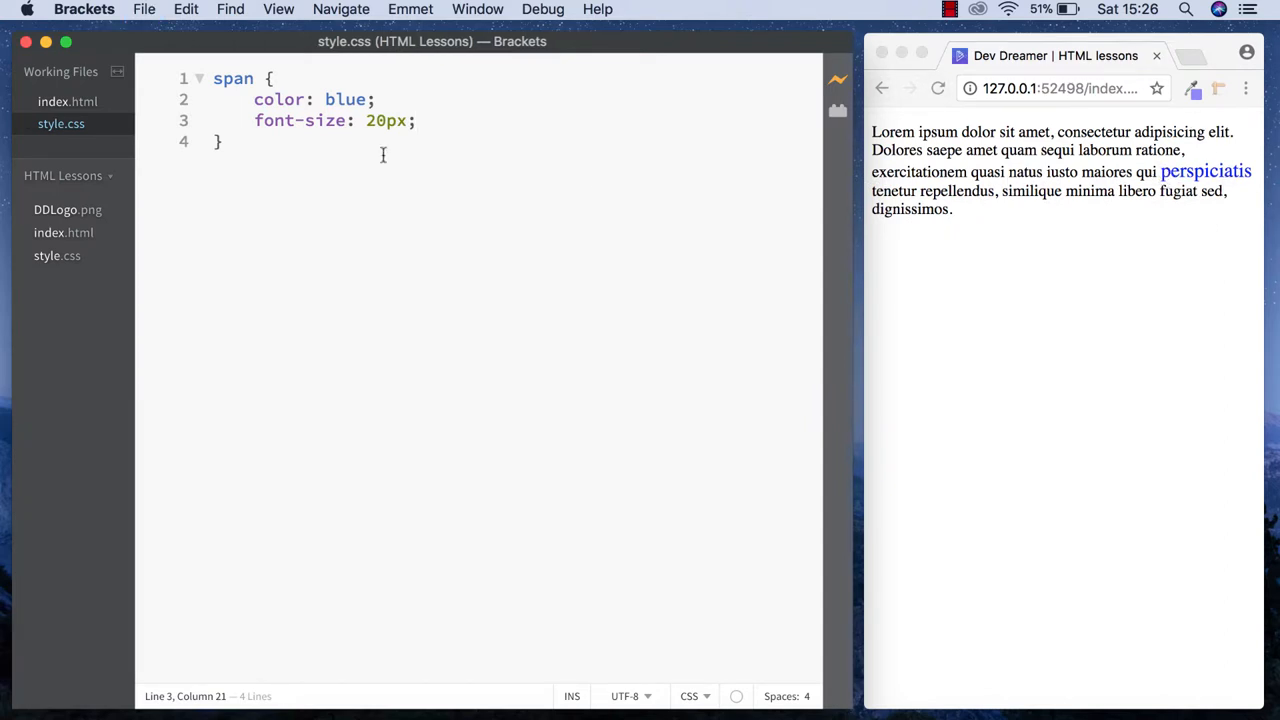
pyautogui.click(56, 100)
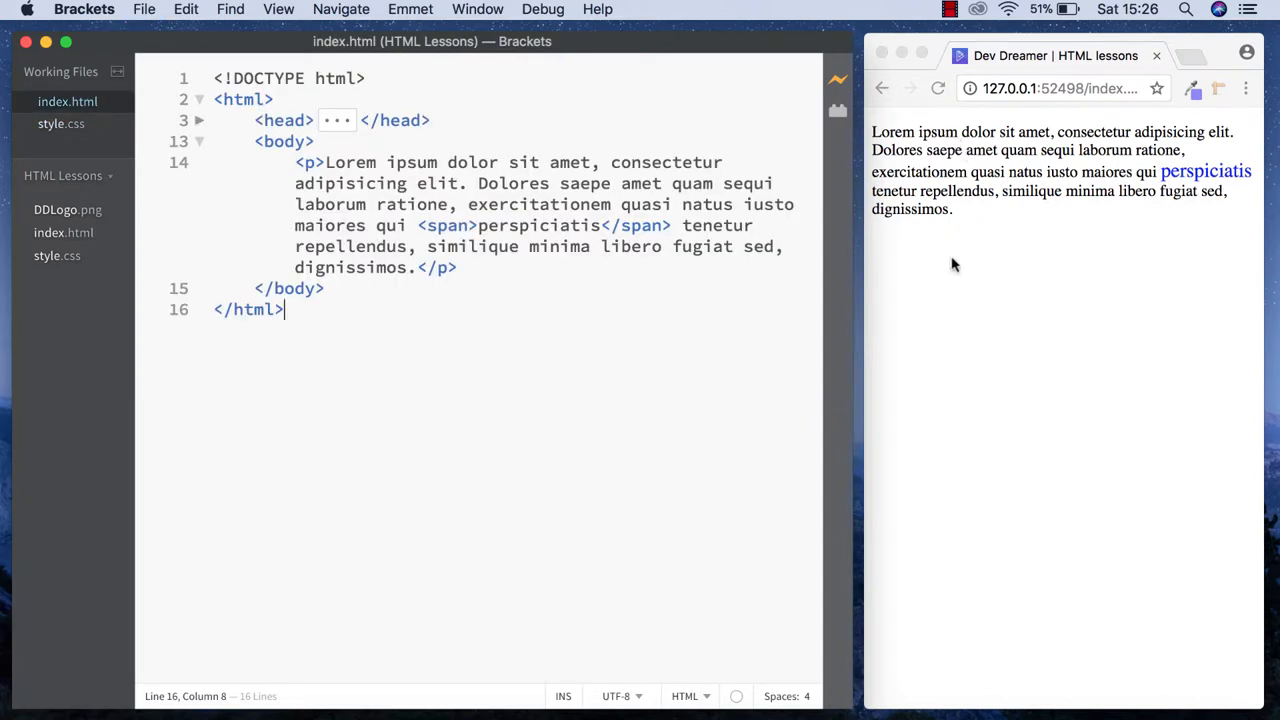
pyautogui.moveTo(557, 296)
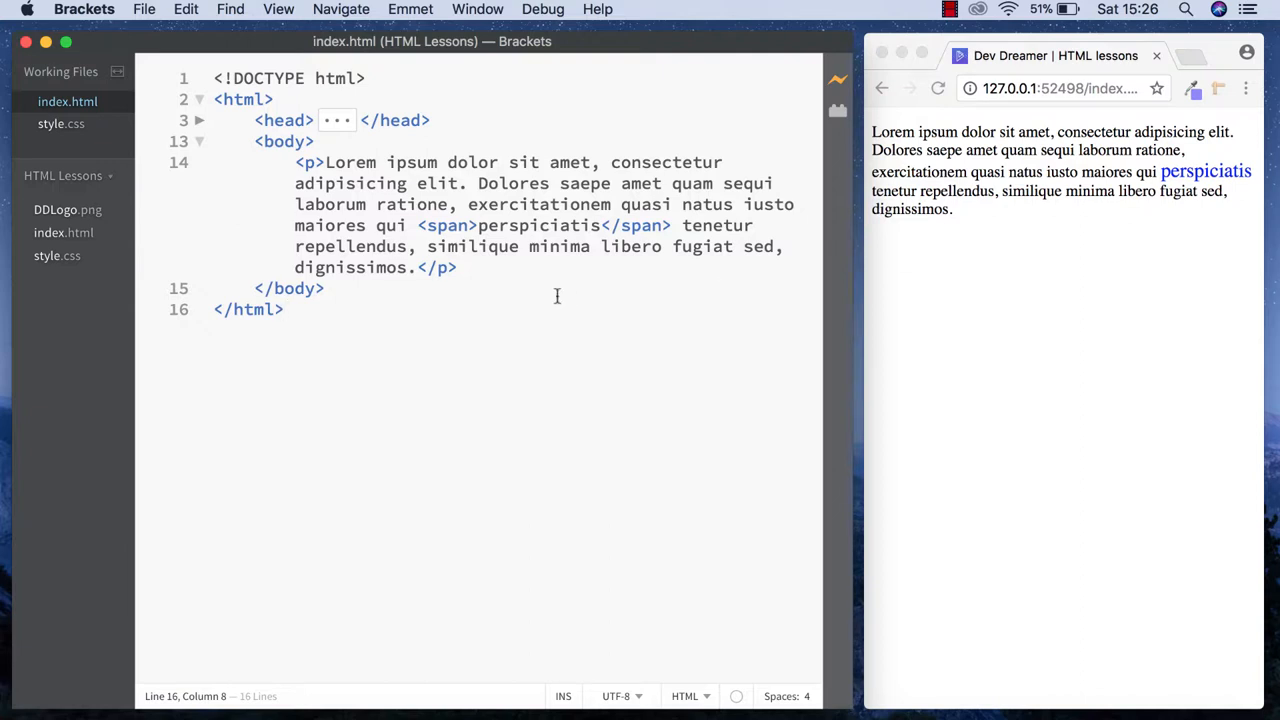
# - Insert blank lines after the closing </p> tag, before </body>
pyautogui.click(462, 267)
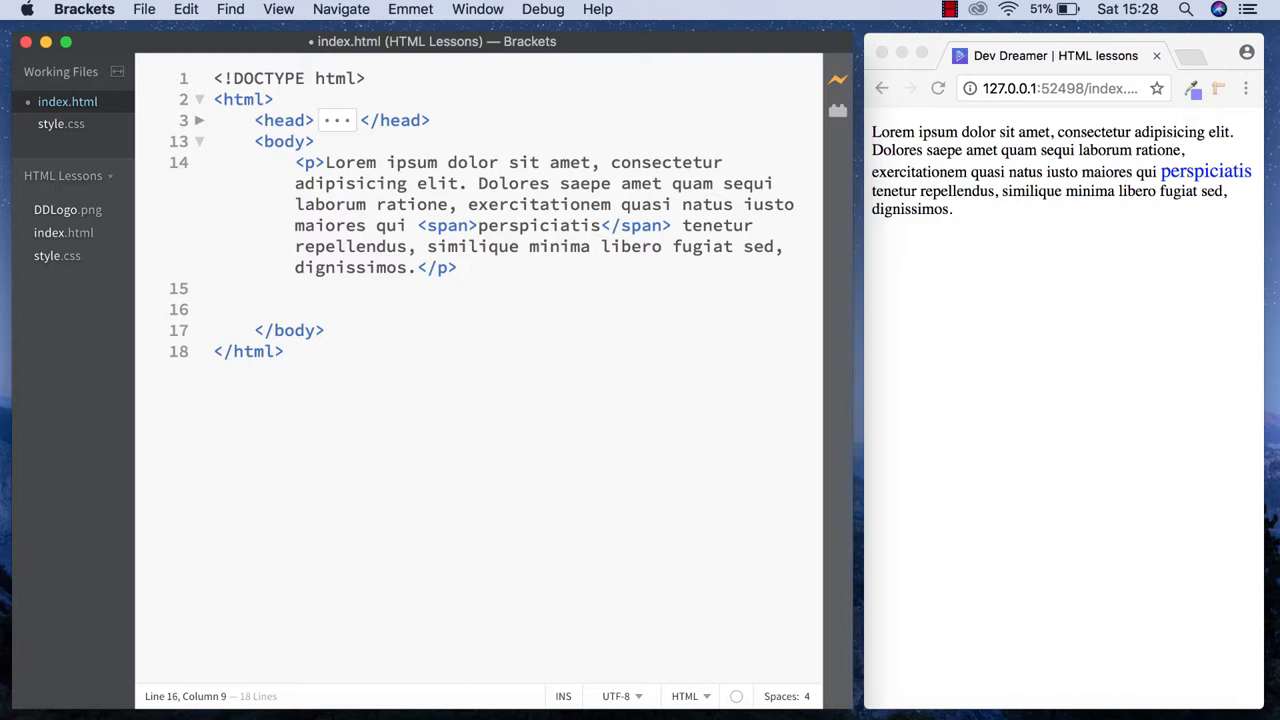
pyautogui.press('Enter')
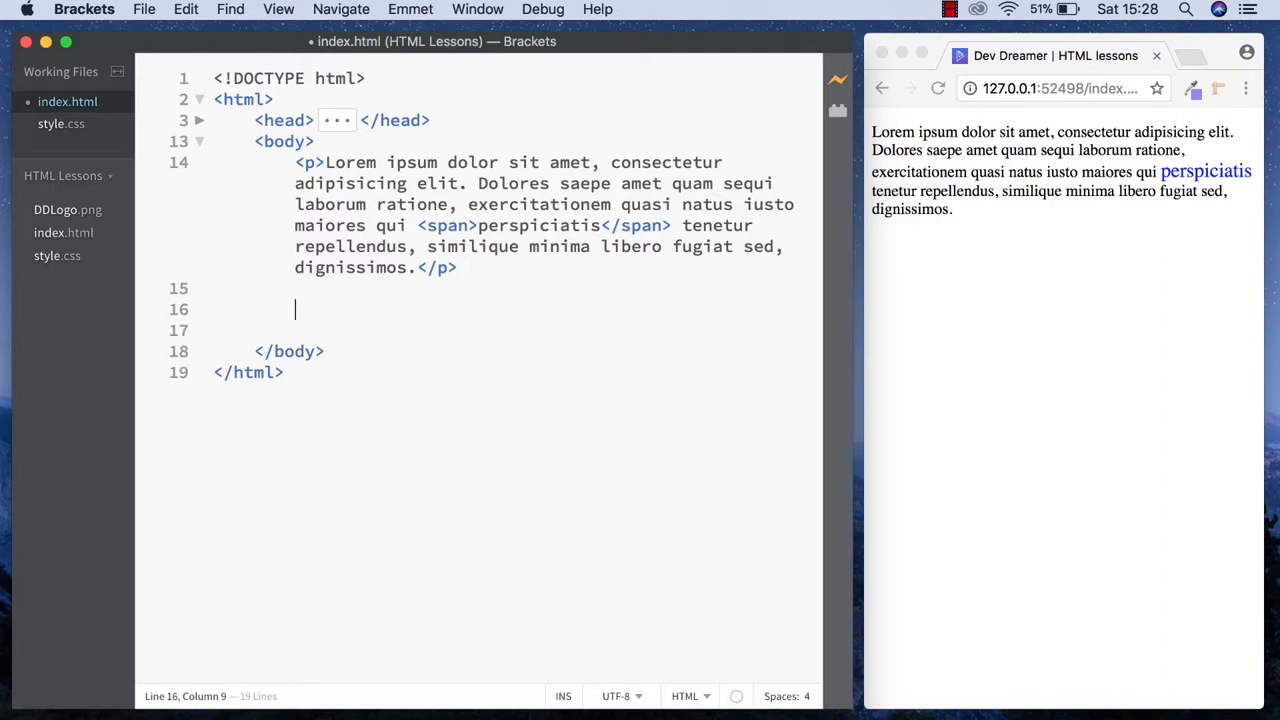
pyautogui.write('<!')
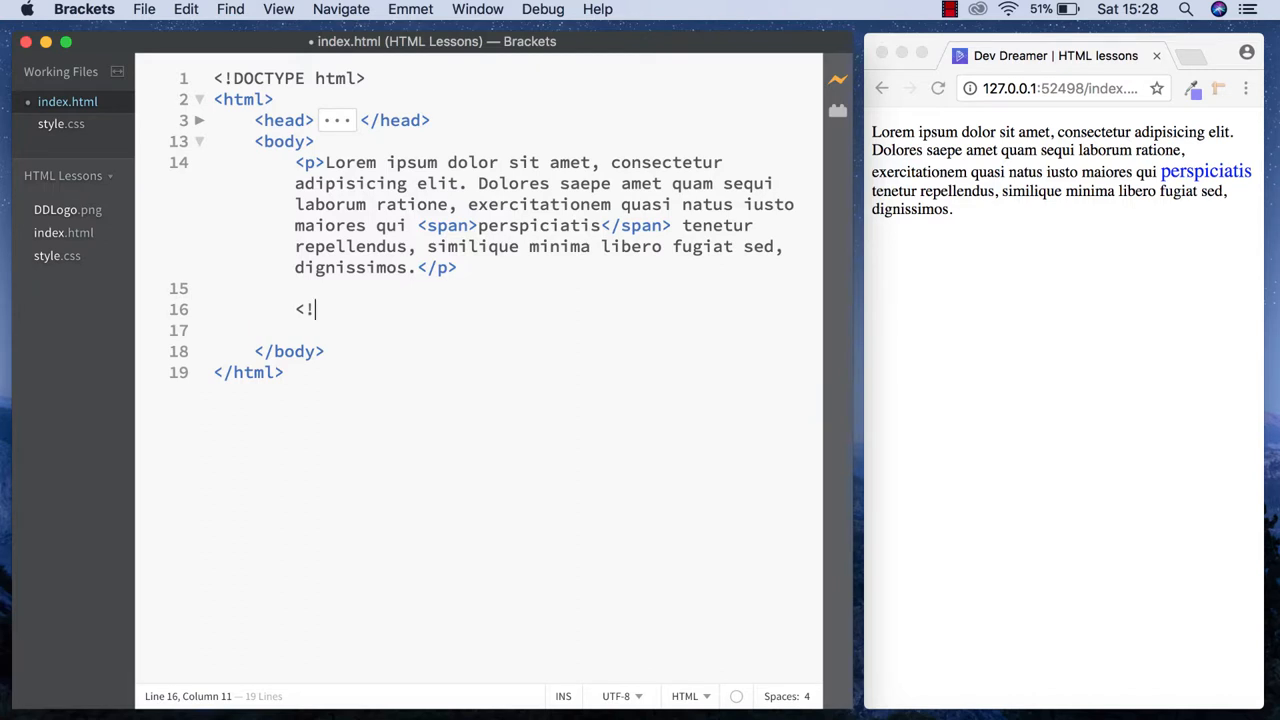
# - Type the comment <!-- this is a comment in HTML --> below the paragraph
pyautogui.write('--')
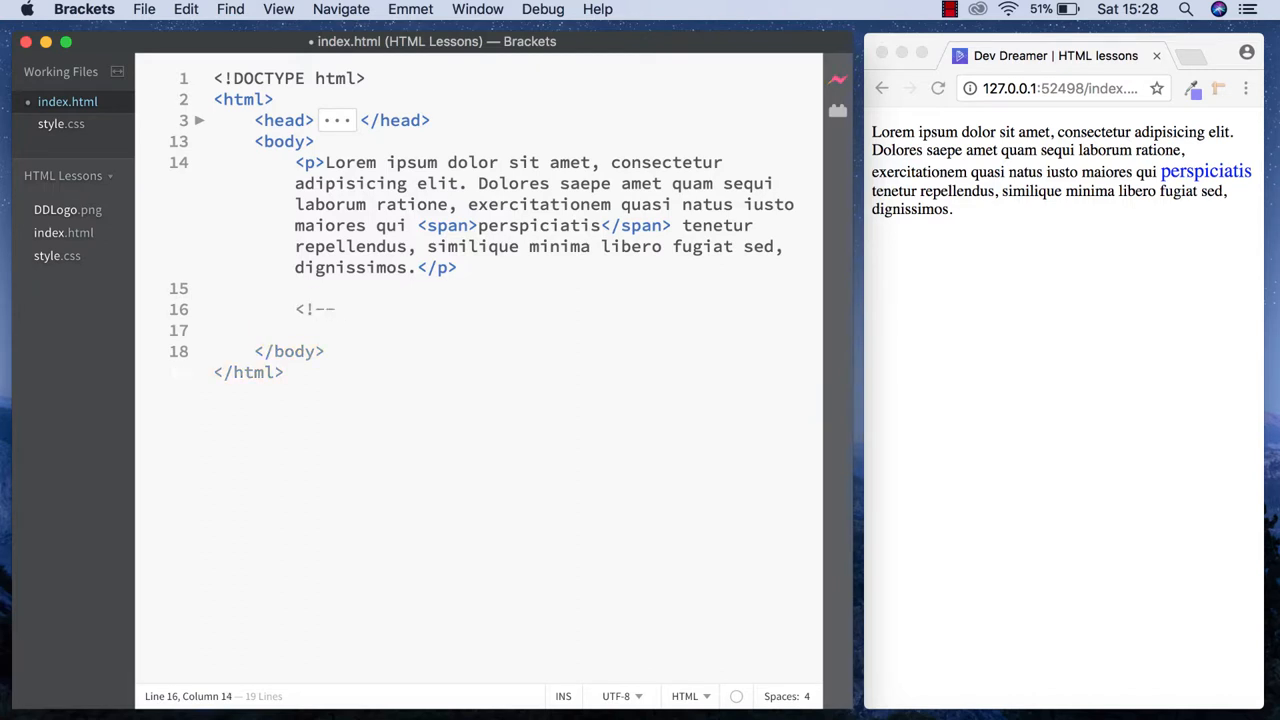
pyautogui.write('--')
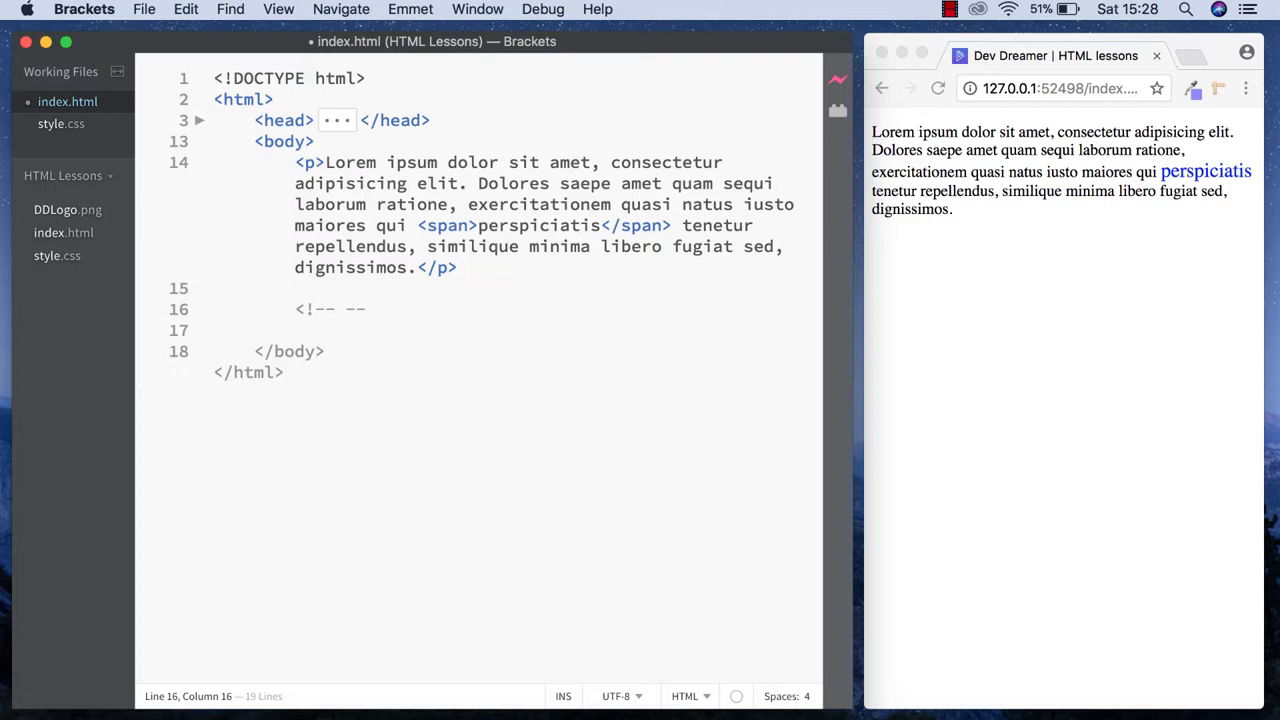
pyautogui.write('>')
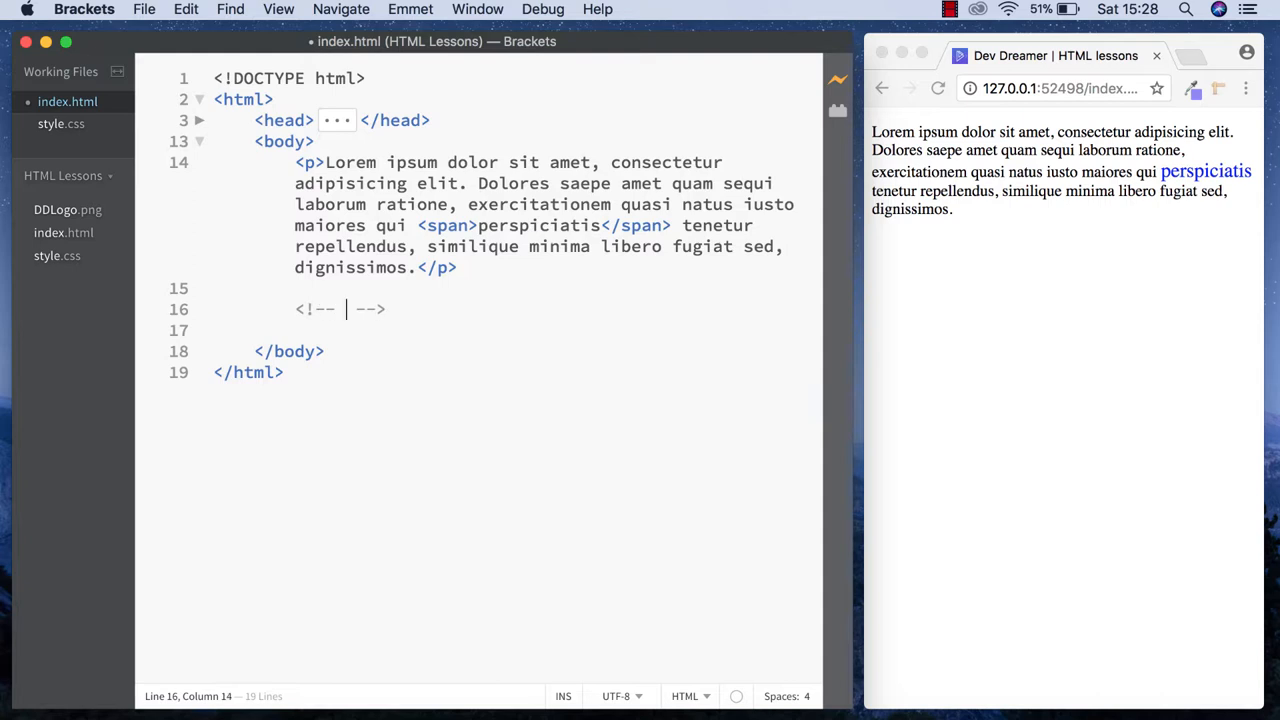
pyautogui.write('this is a comment in HTML')
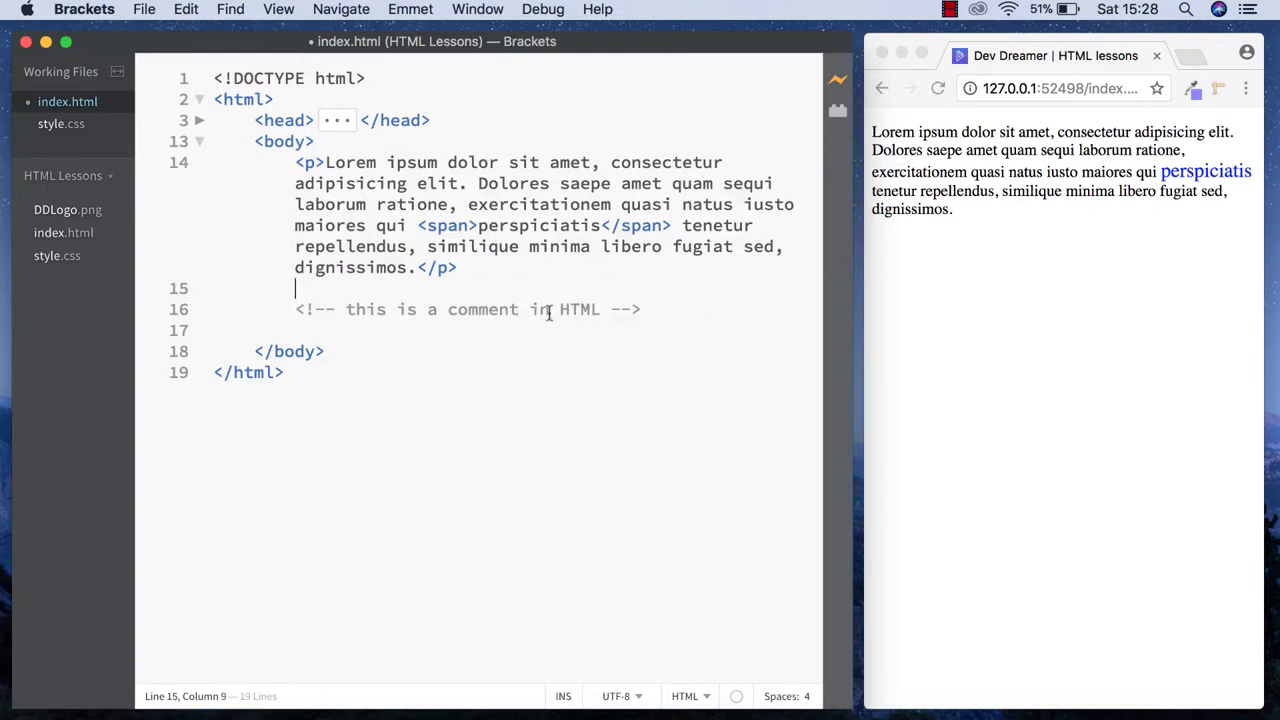
pyautogui.moveTo(882, 257)
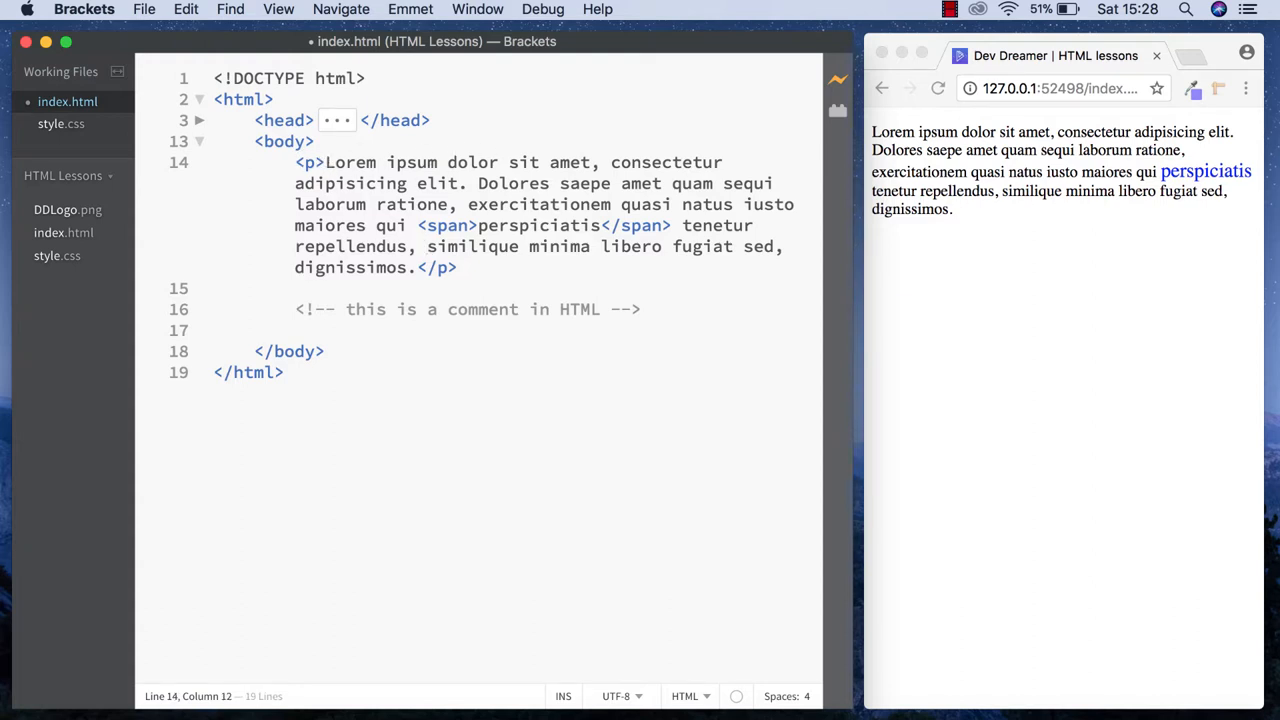
pyautogui.write('<!--')
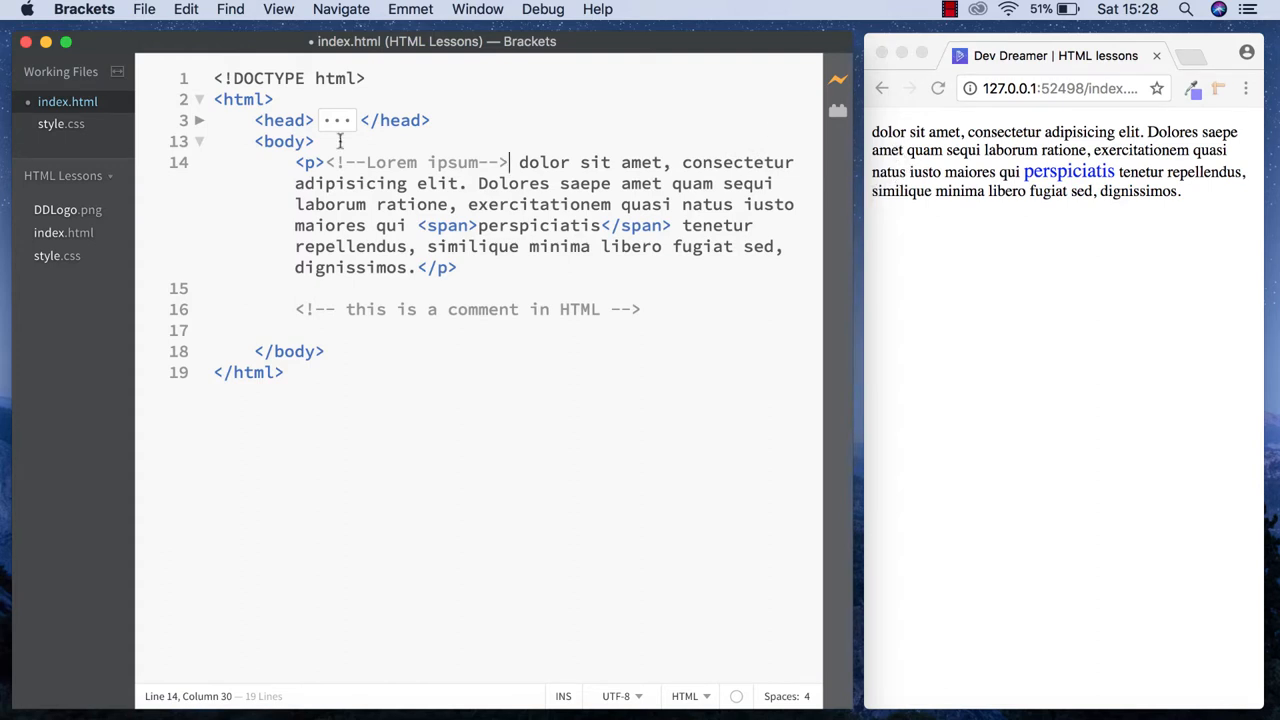
pyautogui.moveTo(844, 175)
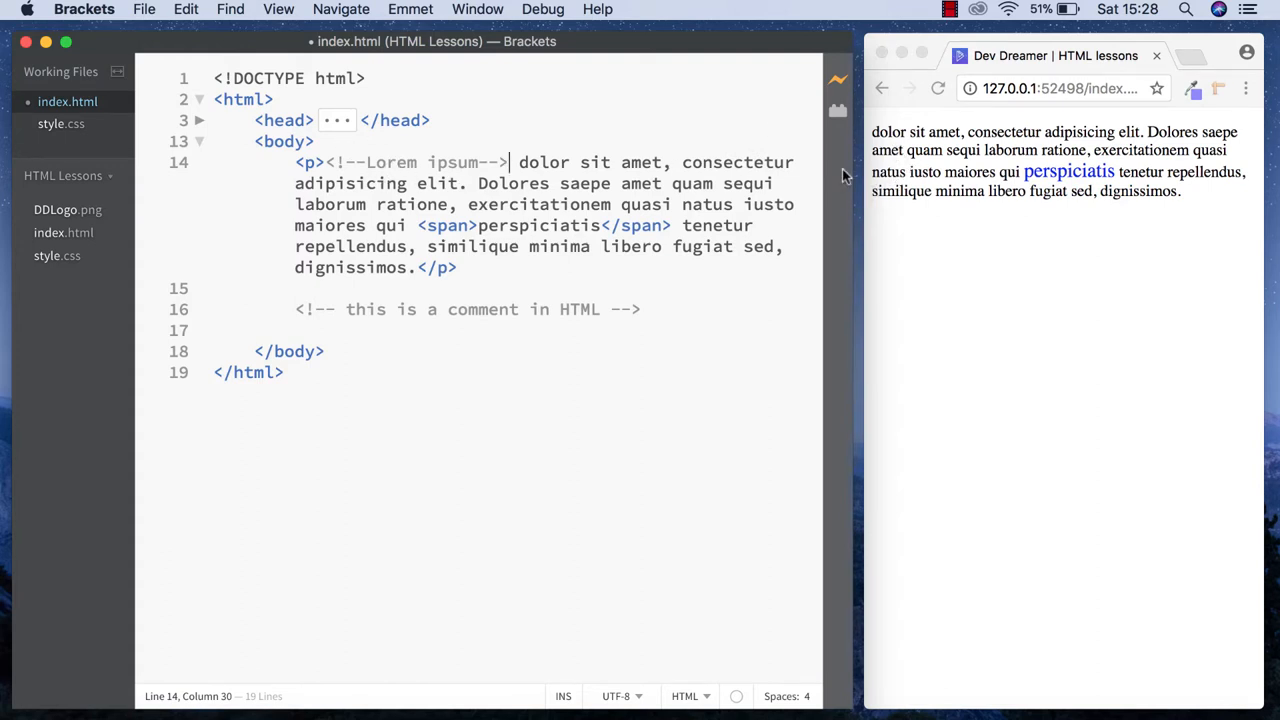
pyautogui.moveTo(483, 162)
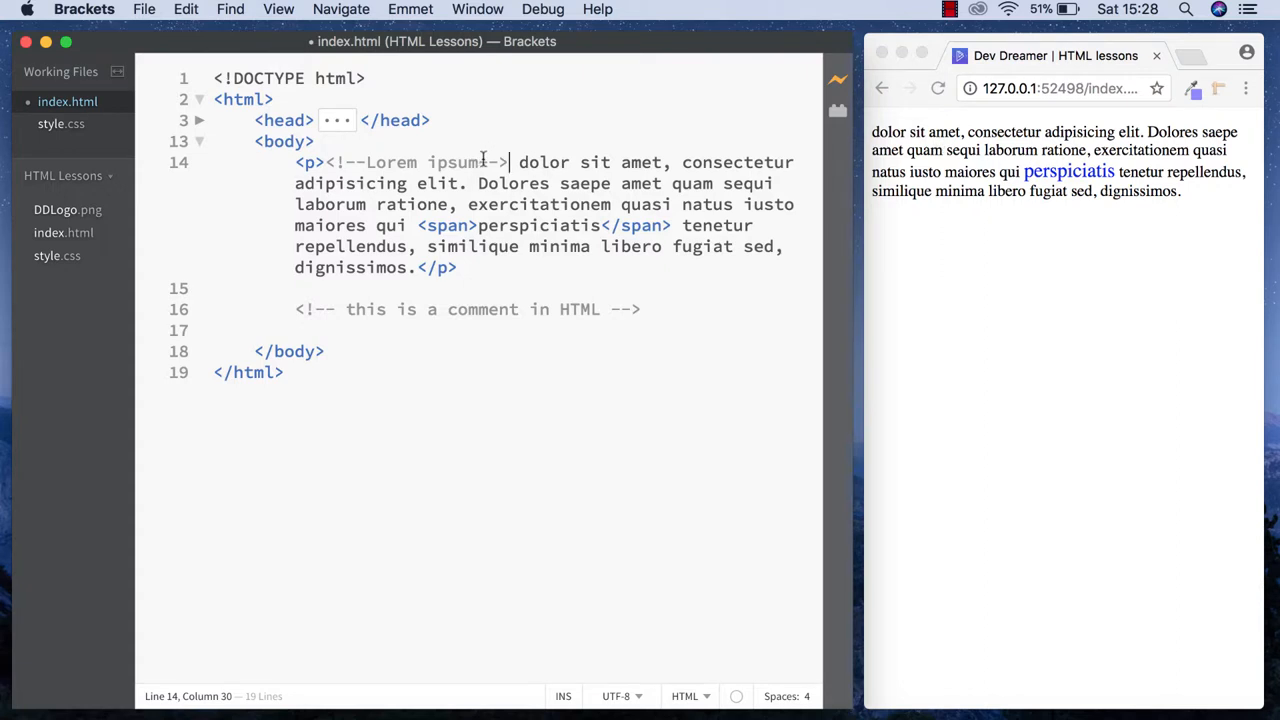
pyautogui.moveTo(505, 162); pyautogui.dragTo(488, 162)
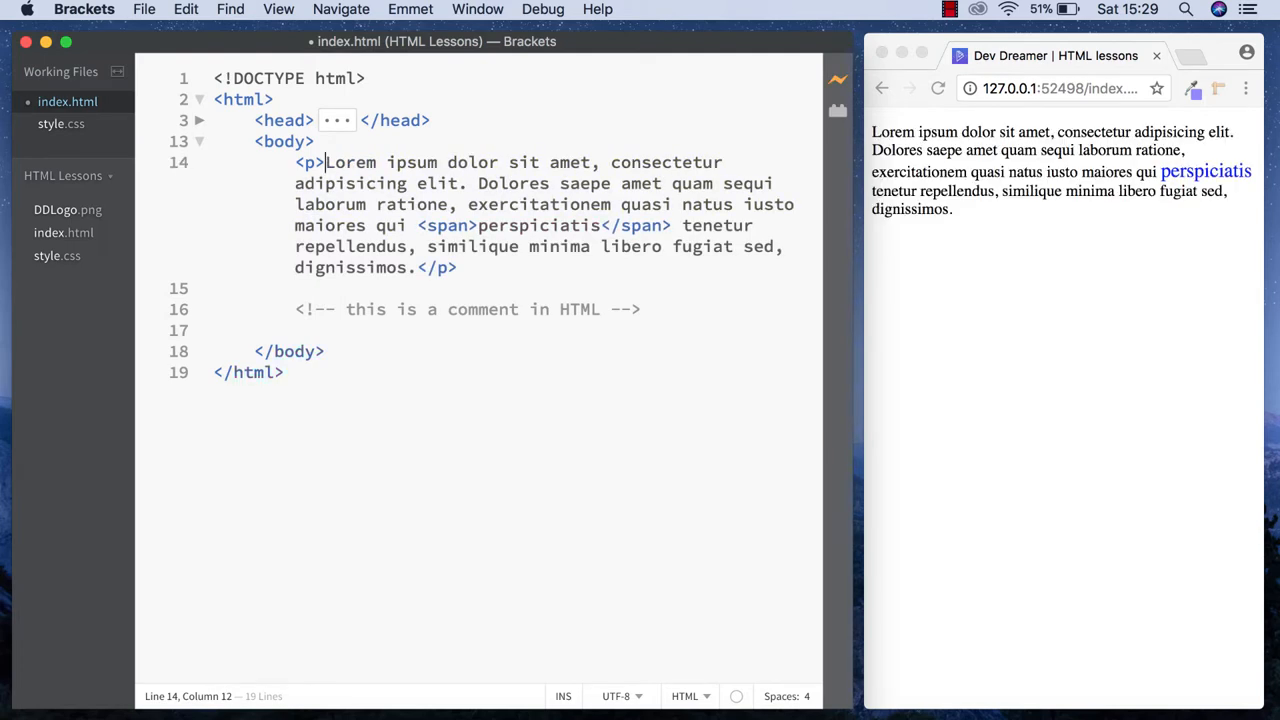
pyautogui.moveTo(487, 341)
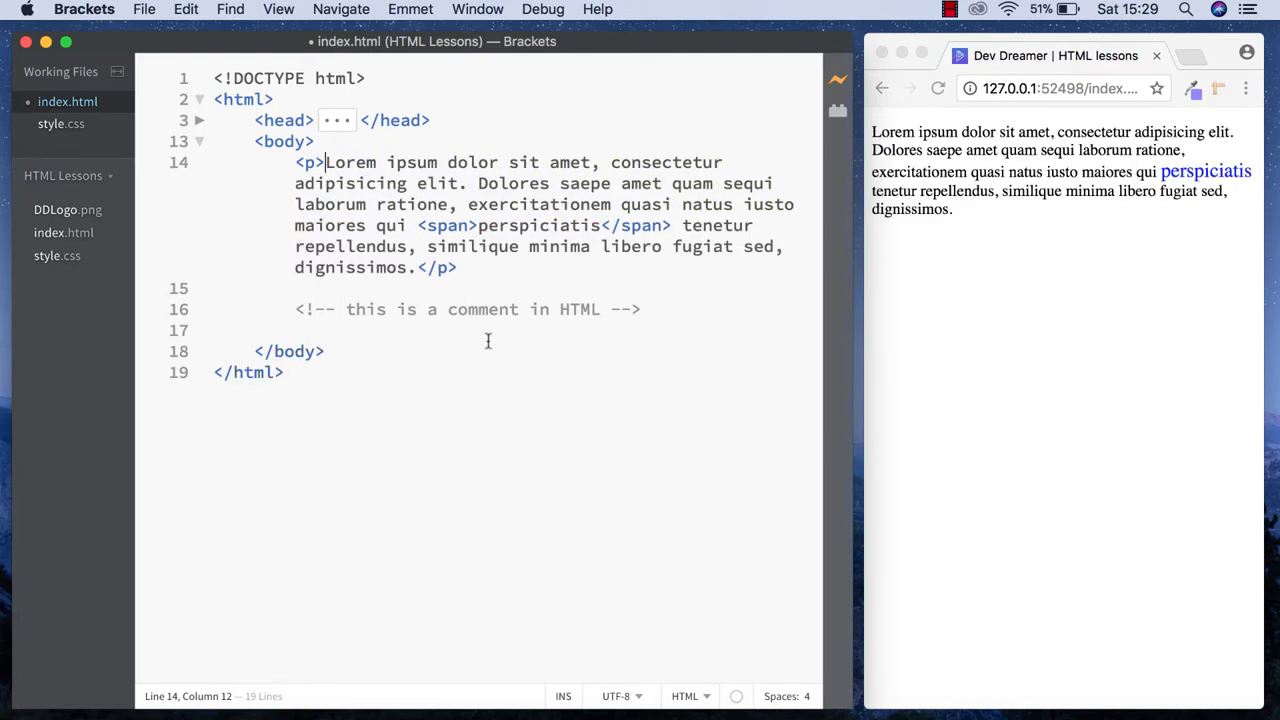
pyautogui.click(650, 309)
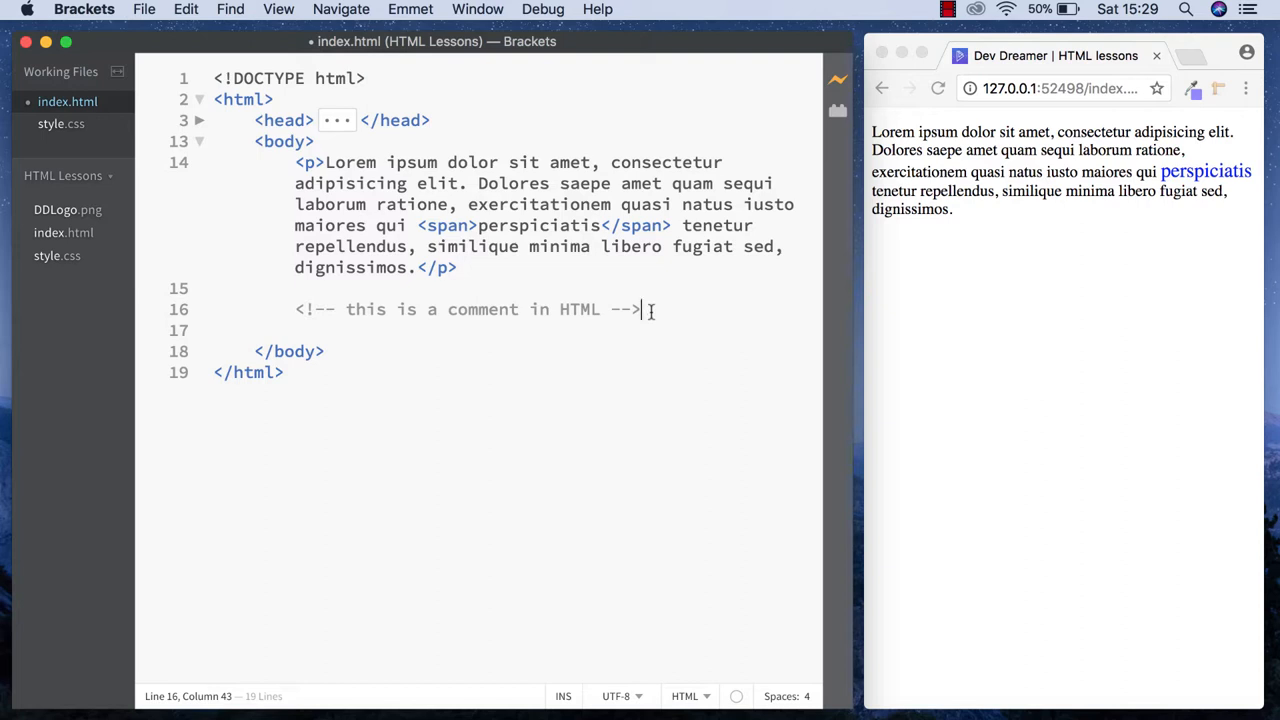
pyautogui.moveTo(627, 330)
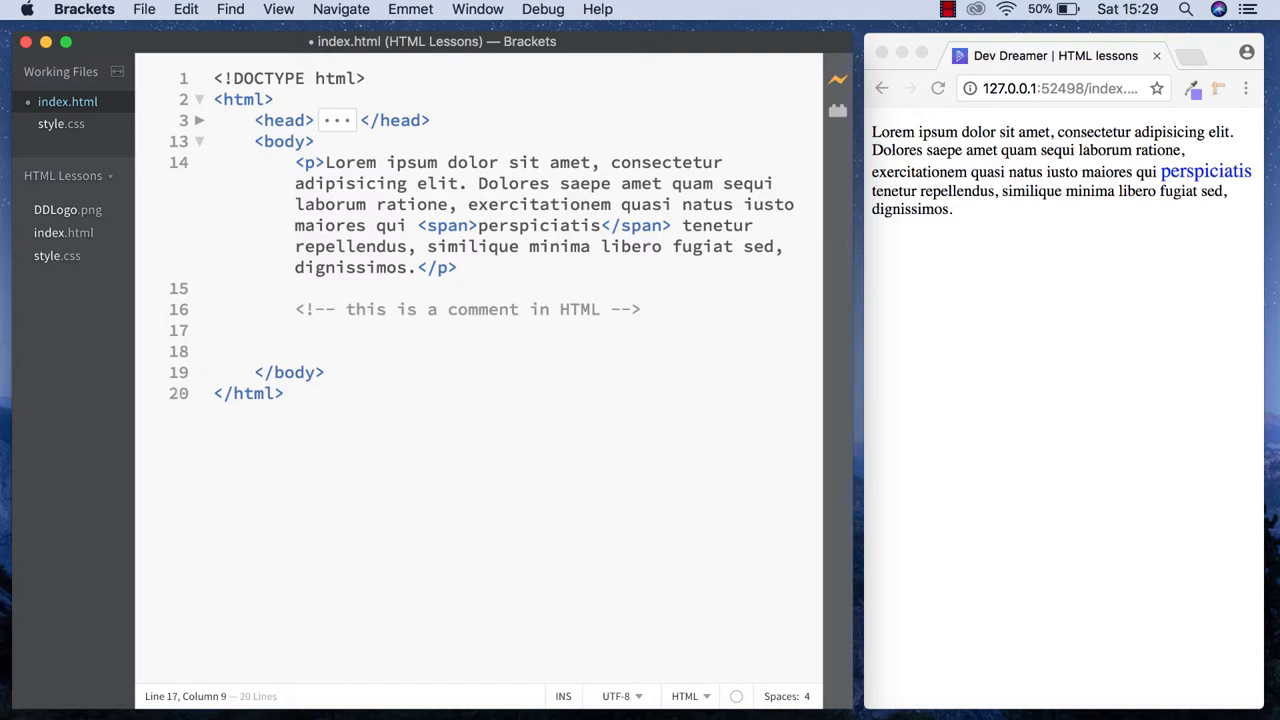
# - Add an img tag with src DDLogo.png below the comment
pyautogui.write('<')
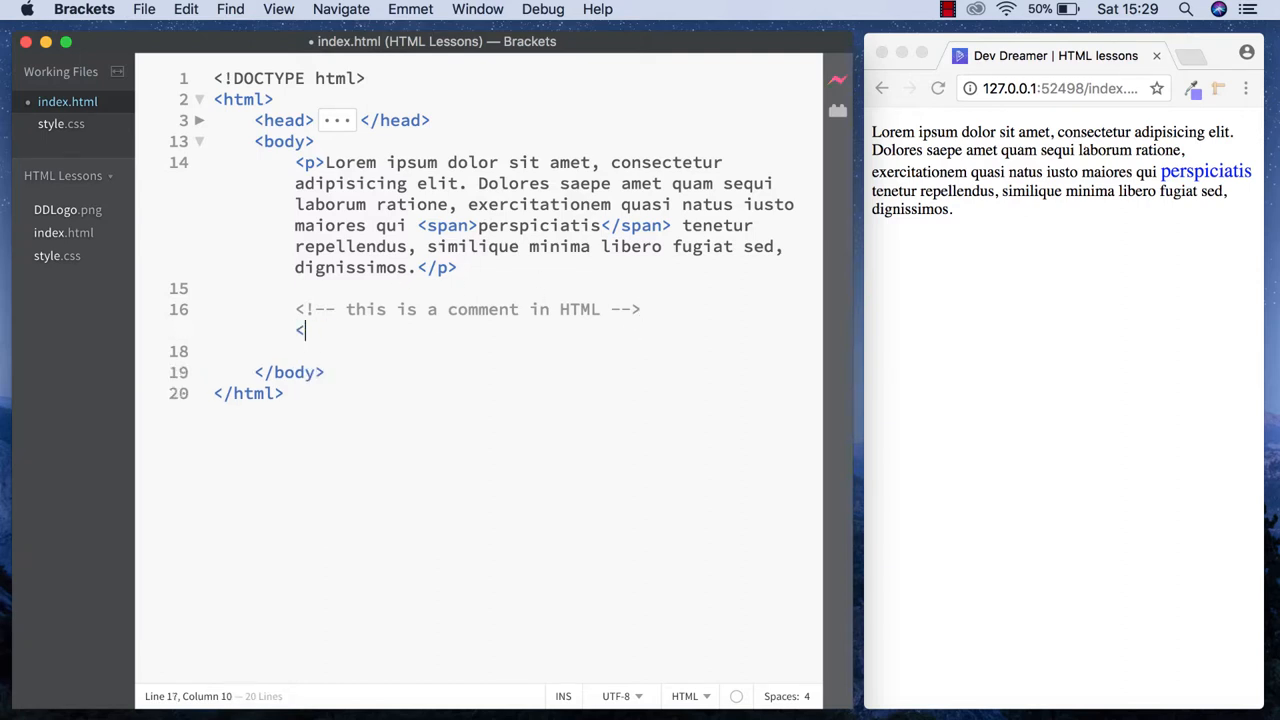
pyautogui.write('<img')
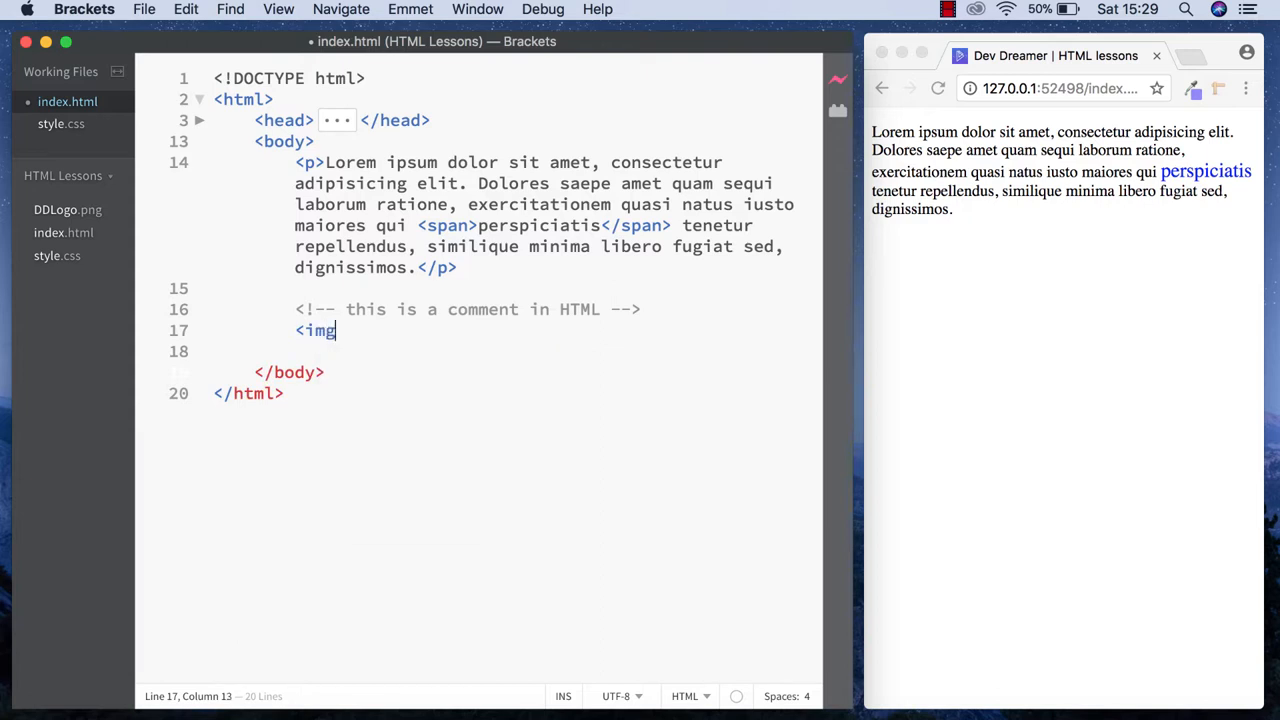
pyautogui.write('src=""')
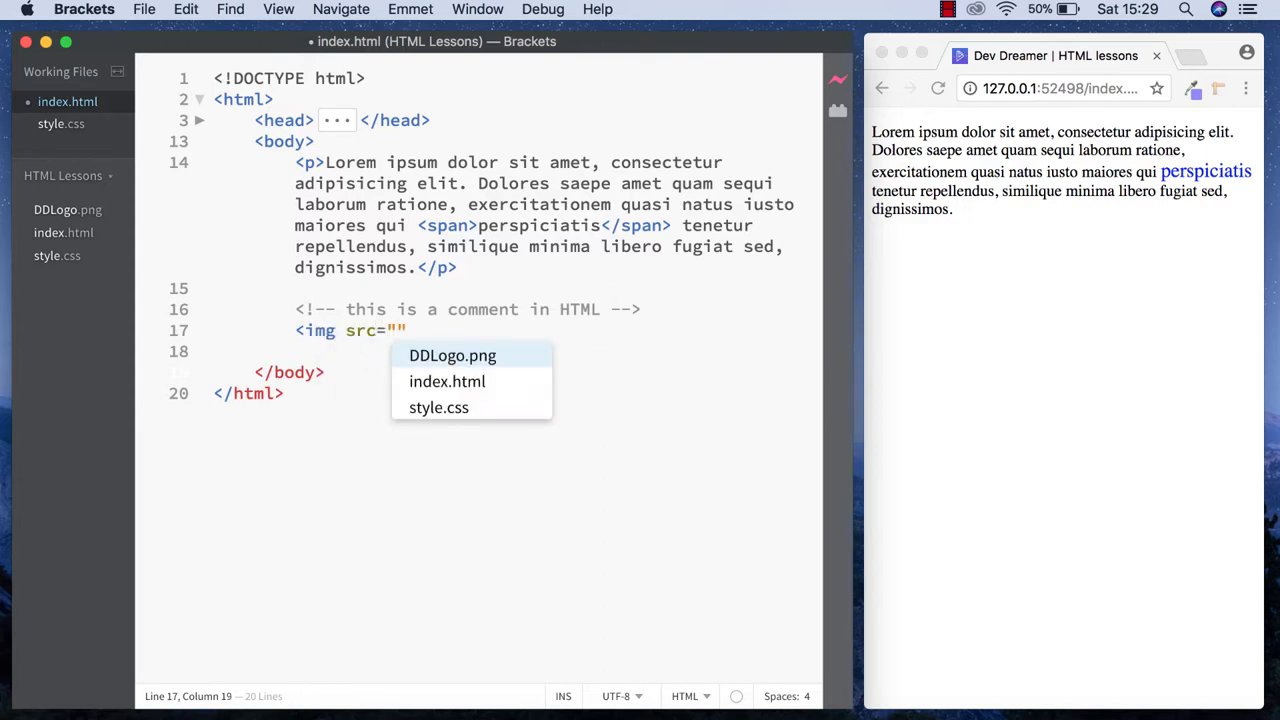
pyautogui.click(452, 355)
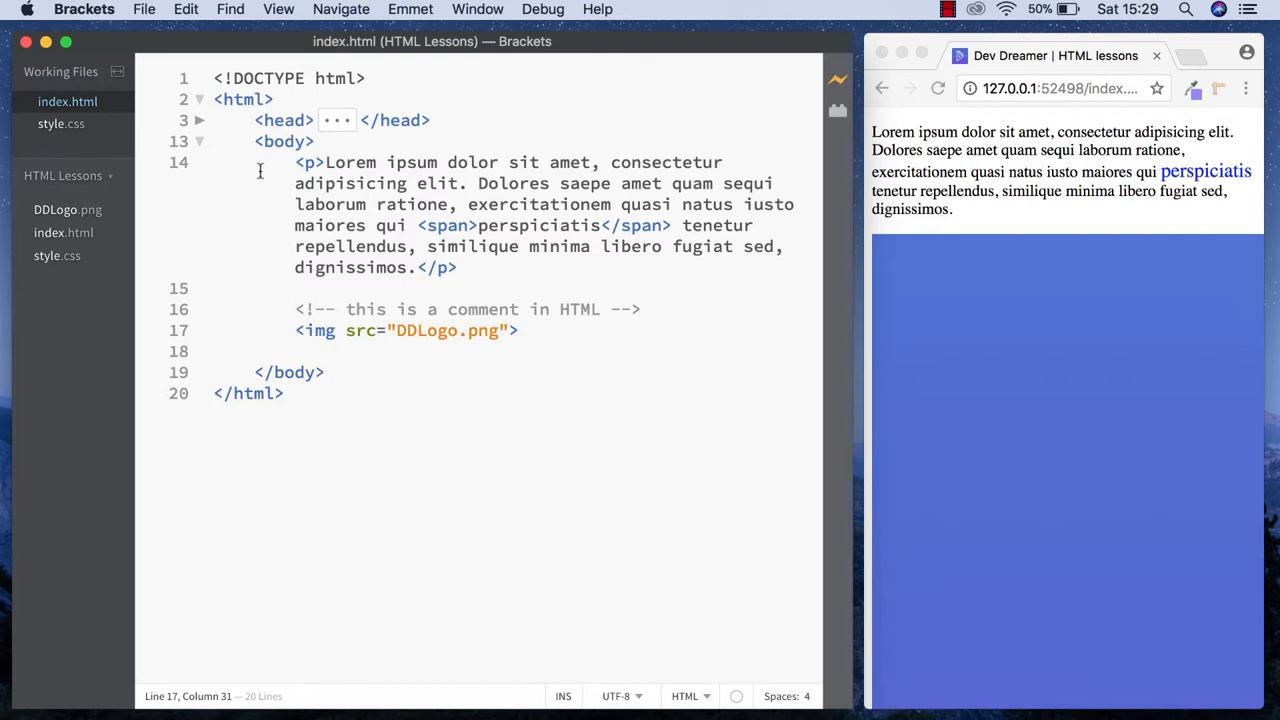
pyautogui.click(61, 123)
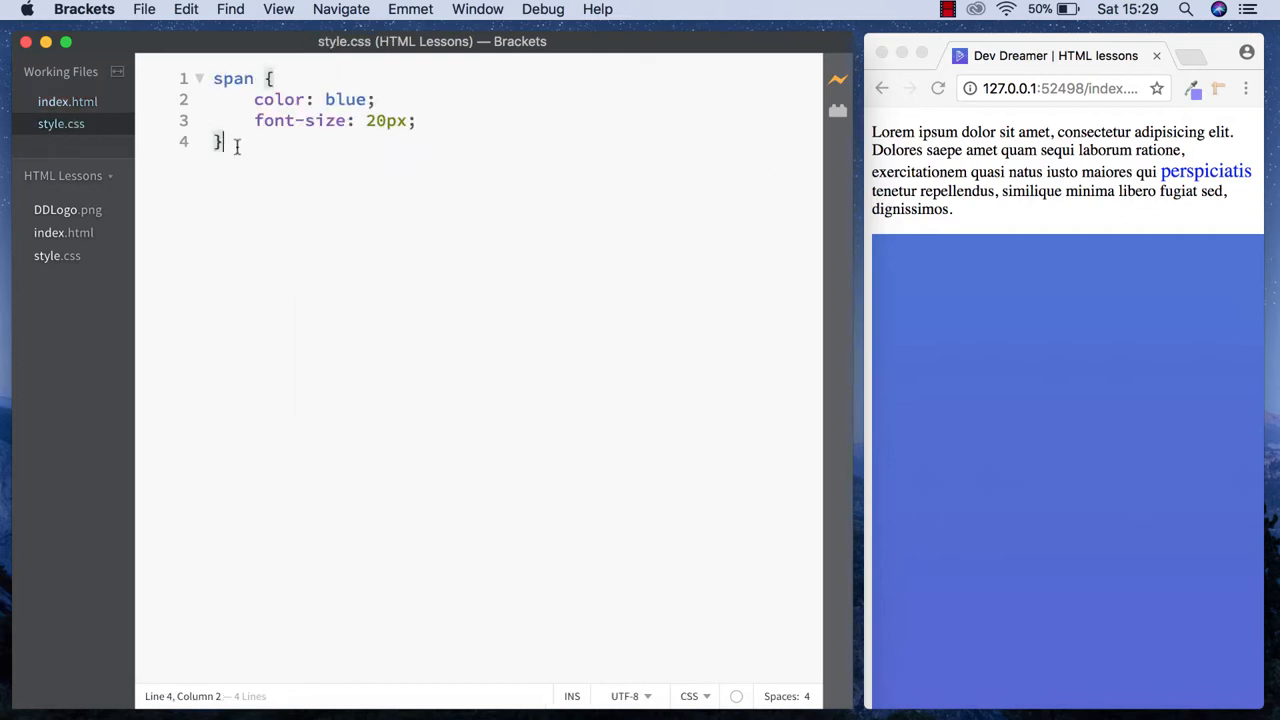
# - Add an img rule with width: 200px to style.css, then return to index.html
pyautogui.write('im')
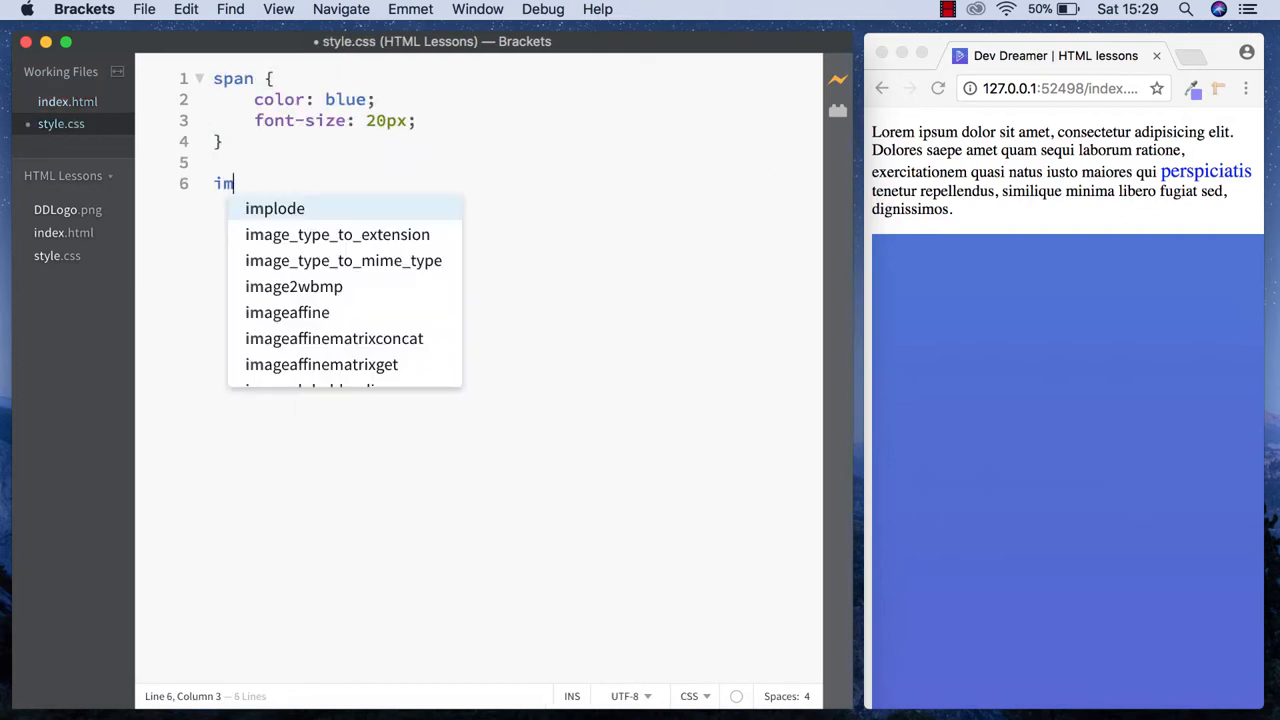
pyautogui.write('g {')
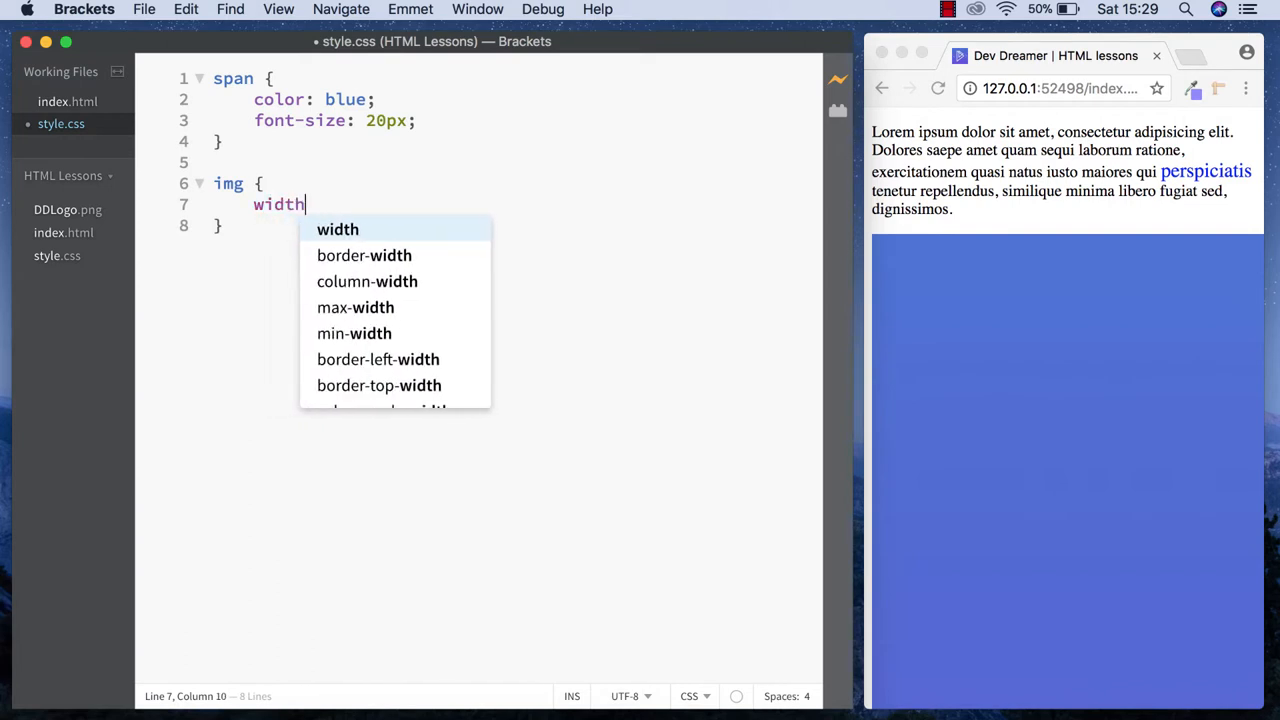
pyautogui.write(': 200px;')
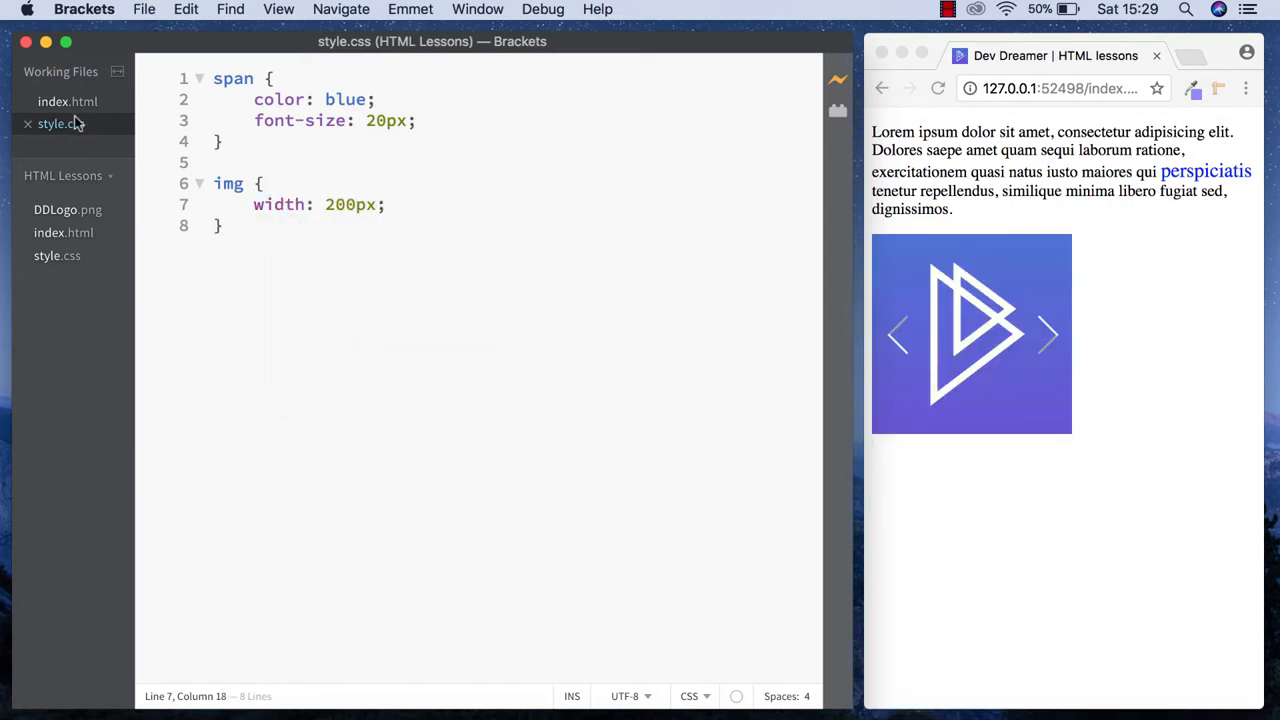
pyautogui.click(51, 100)
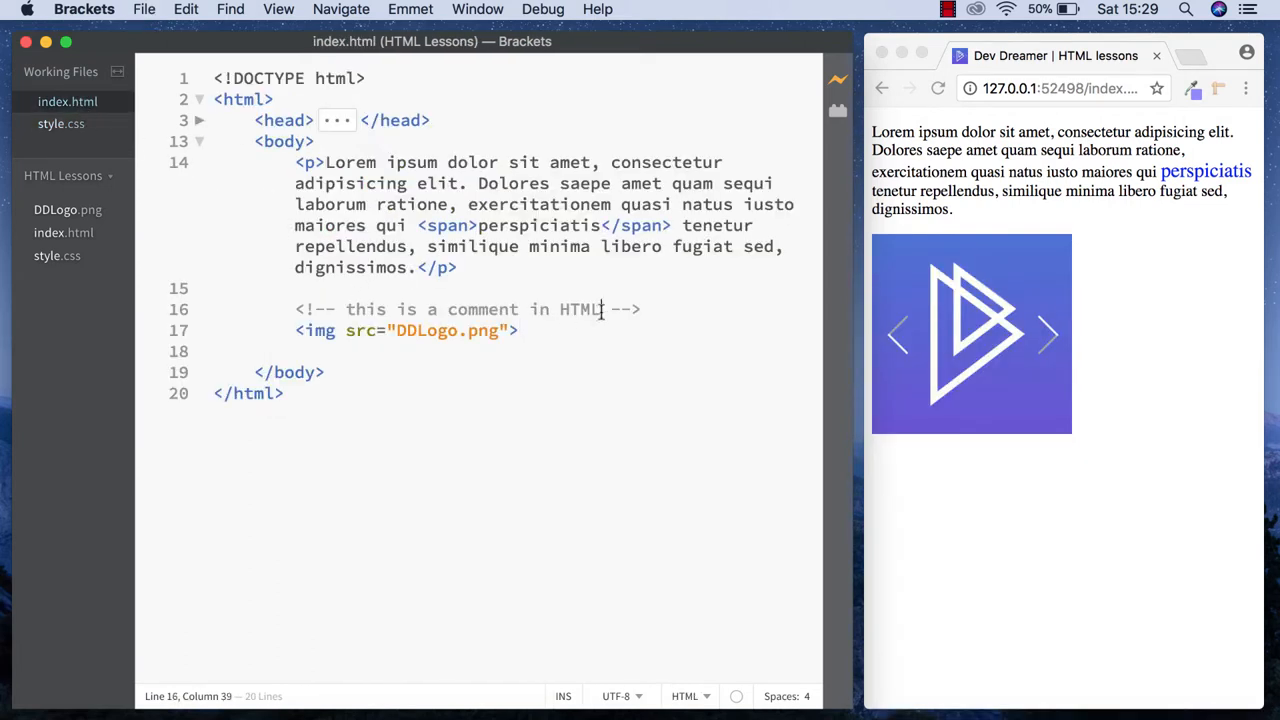
# - Change the comment above the image to 'This is the DEV DREAMER logo'
pyautogui.write('Th')
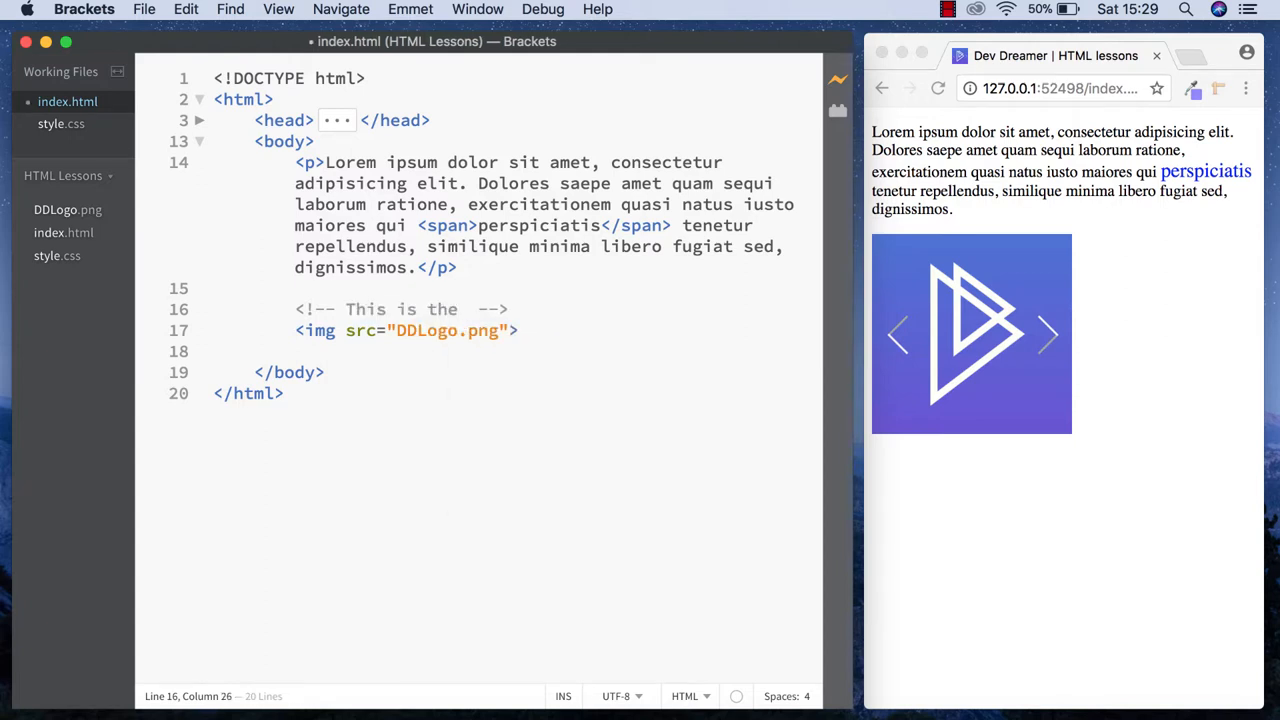
pyautogui.write('DEV DREAMER')
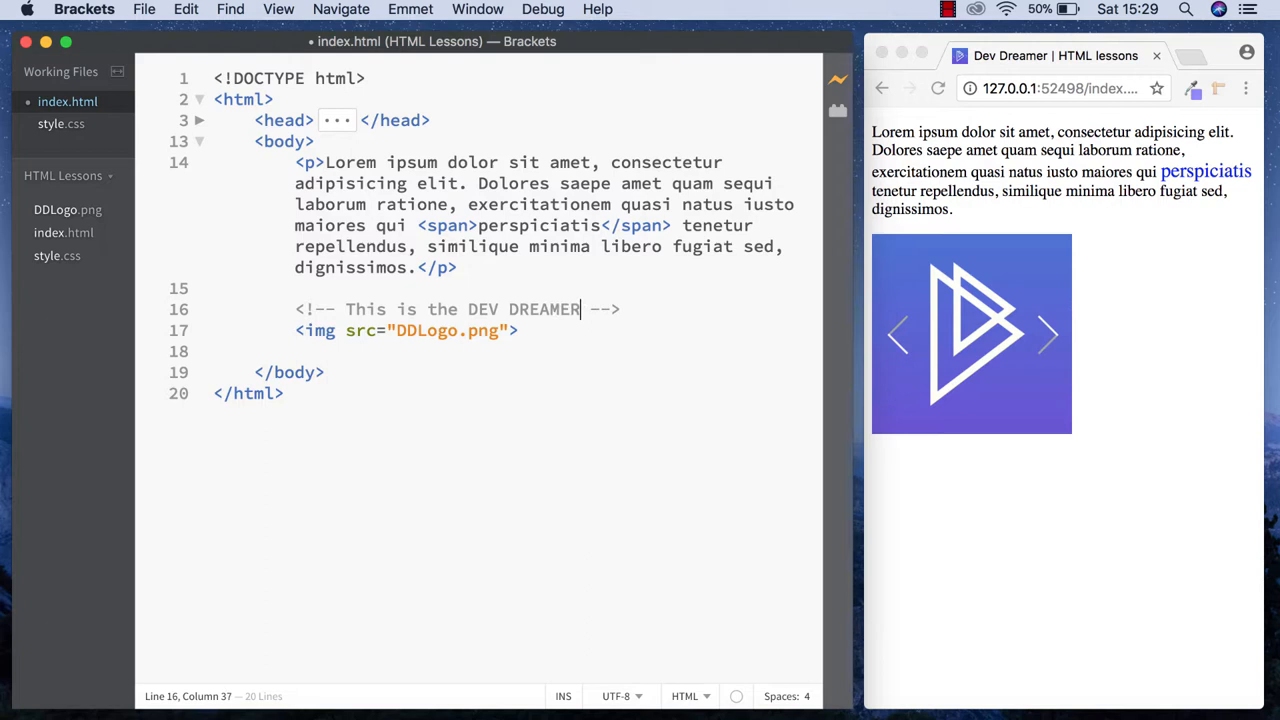
pyautogui.write('logo')
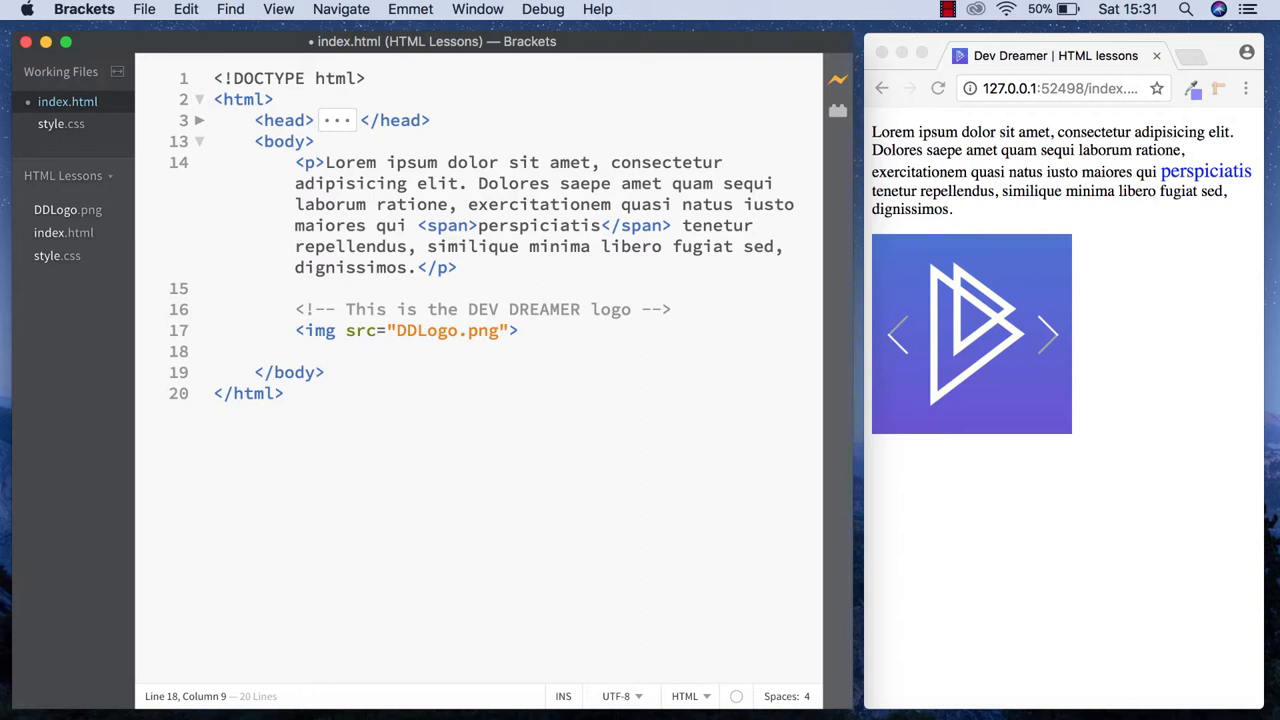
# - Expand four lorem ipsum paragraphs with Emmet on a new line after the img tag
pyautogui.press('Enter')
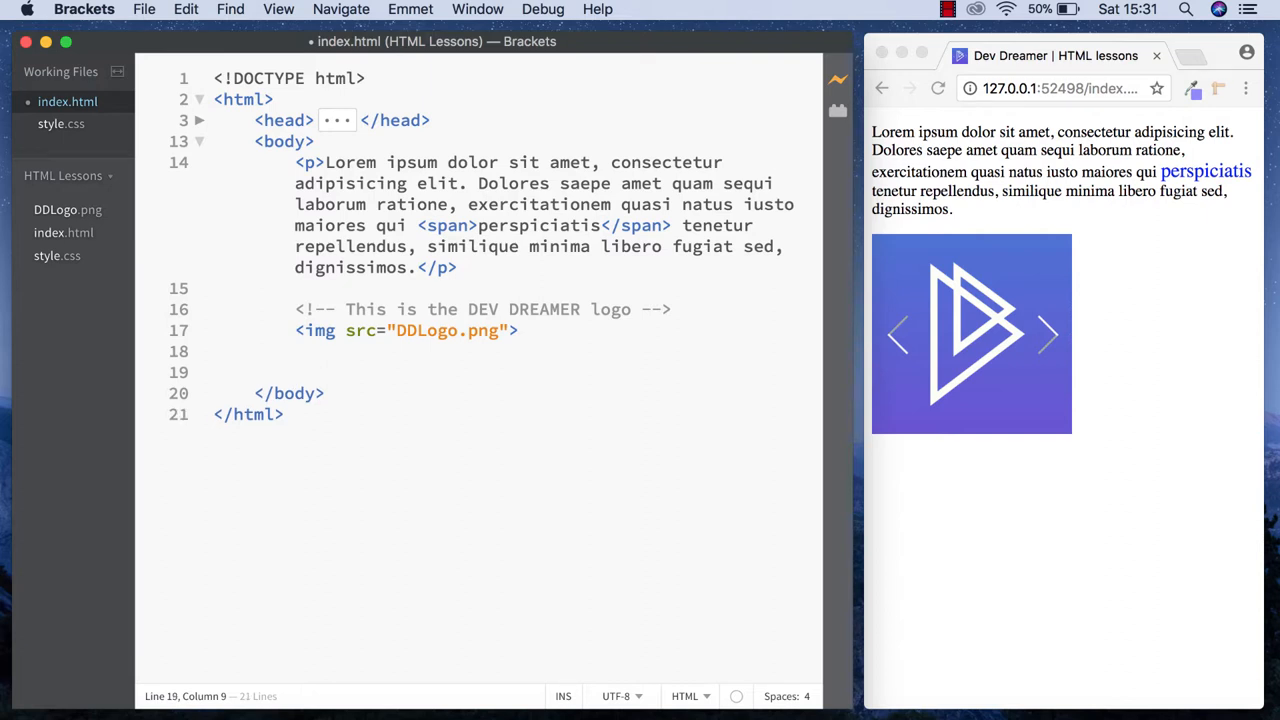
pyautogui.write('<p>lot</p>')
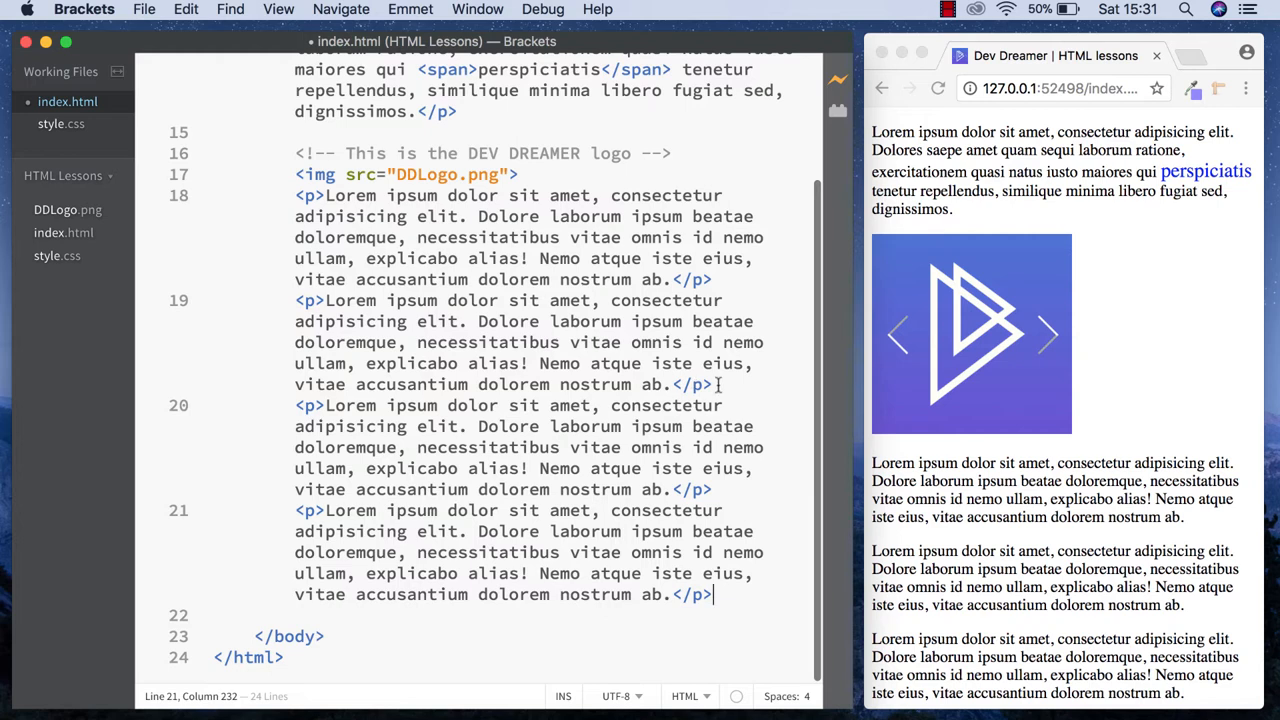
pyautogui.click(715, 384)
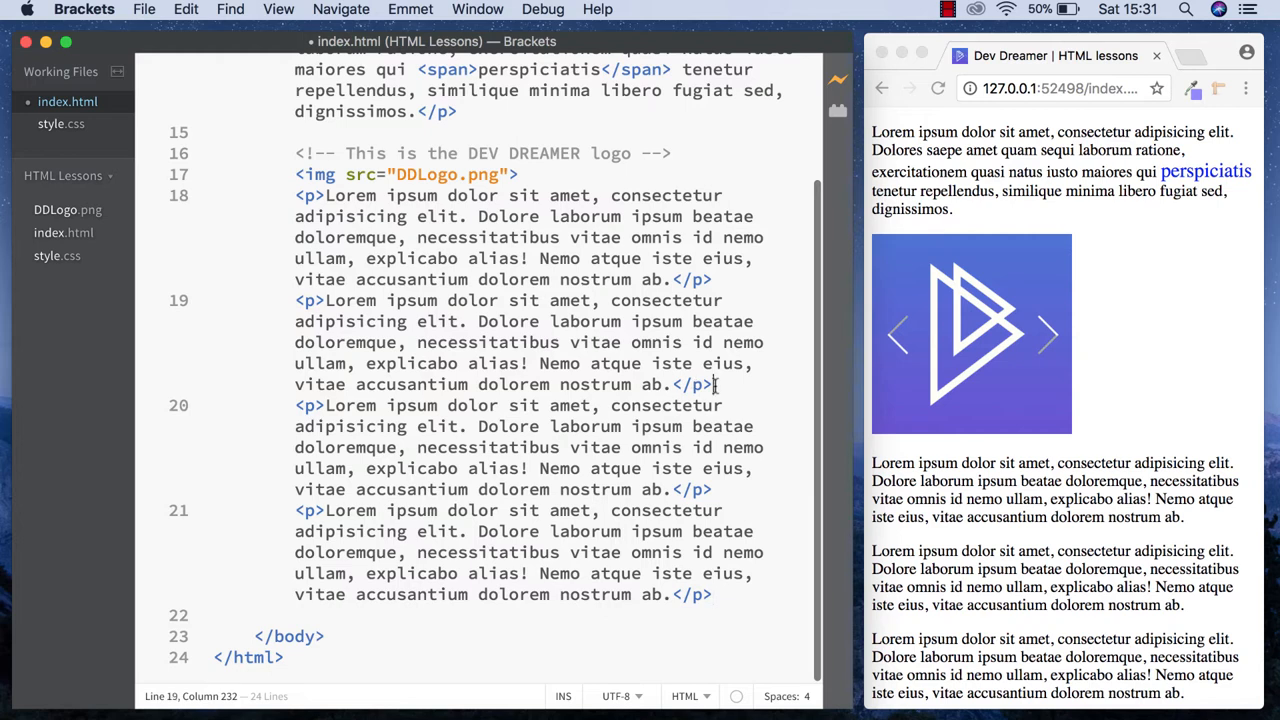
# - Type the comment <!-- Edit the following two paragraphs --> before the third paragraph
pyautogui.write('<!')
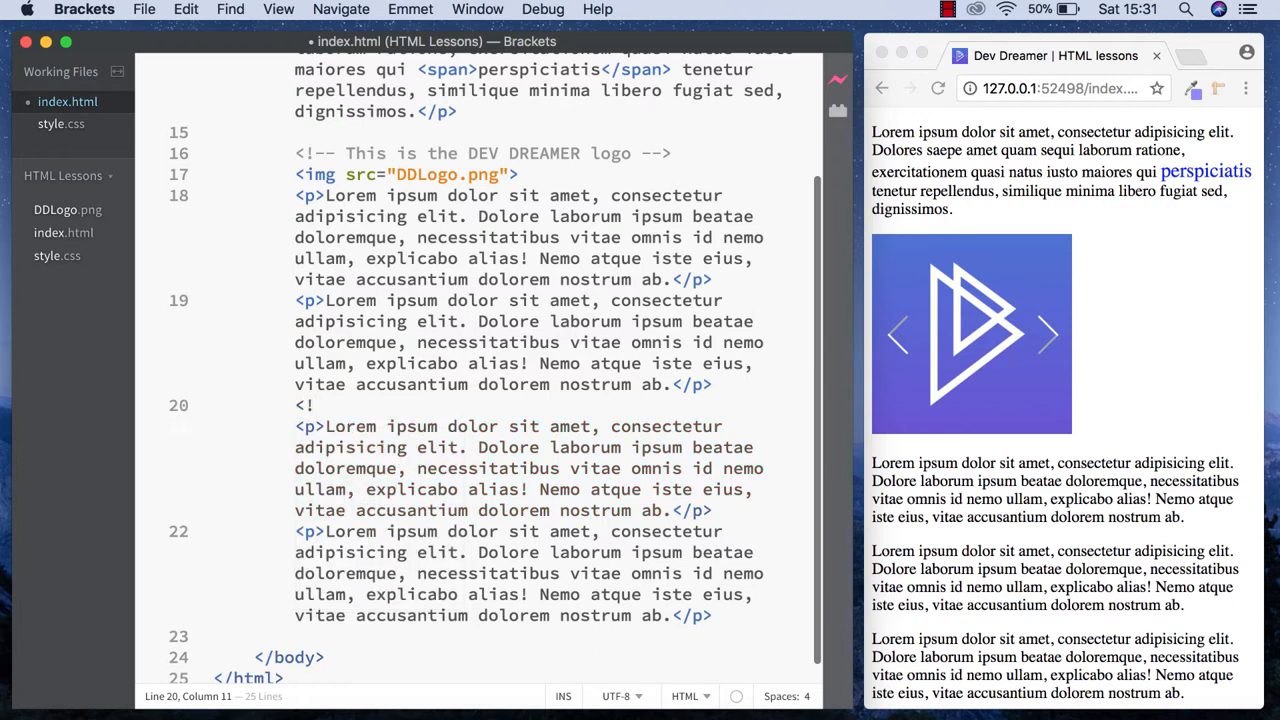
pyautogui.write('--  -->')
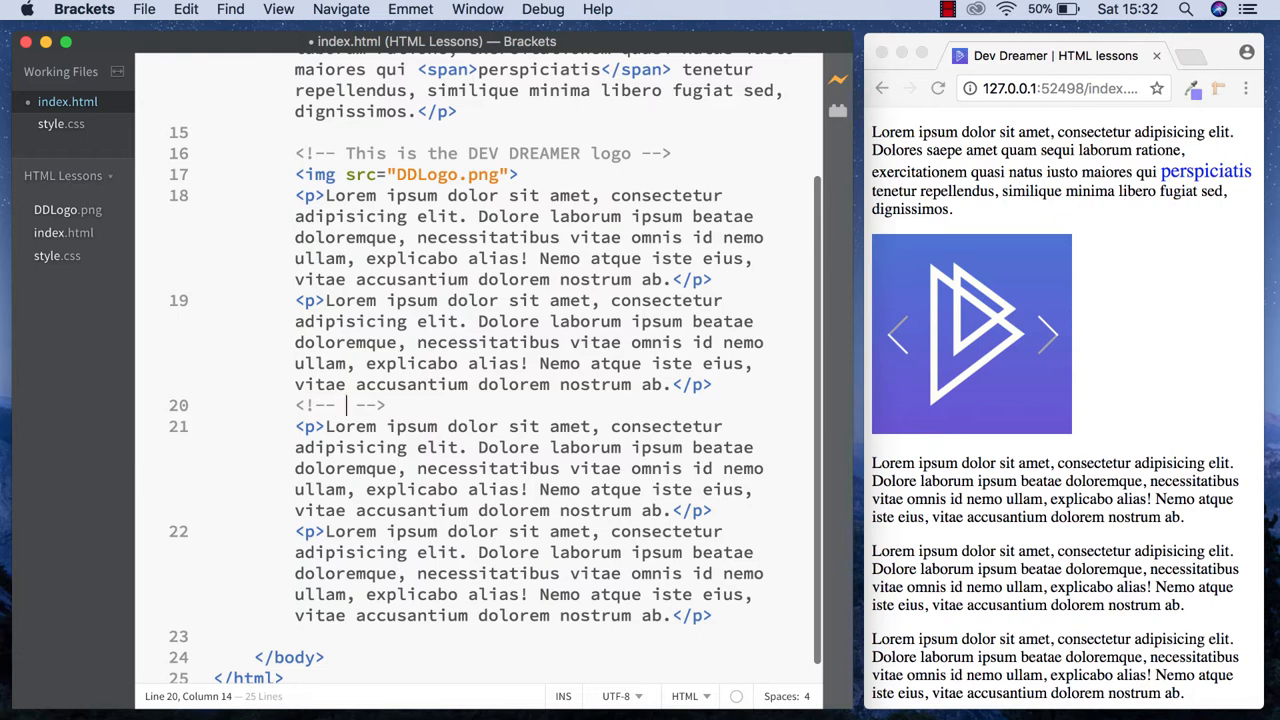
pyautogui.write('Edit the follo')
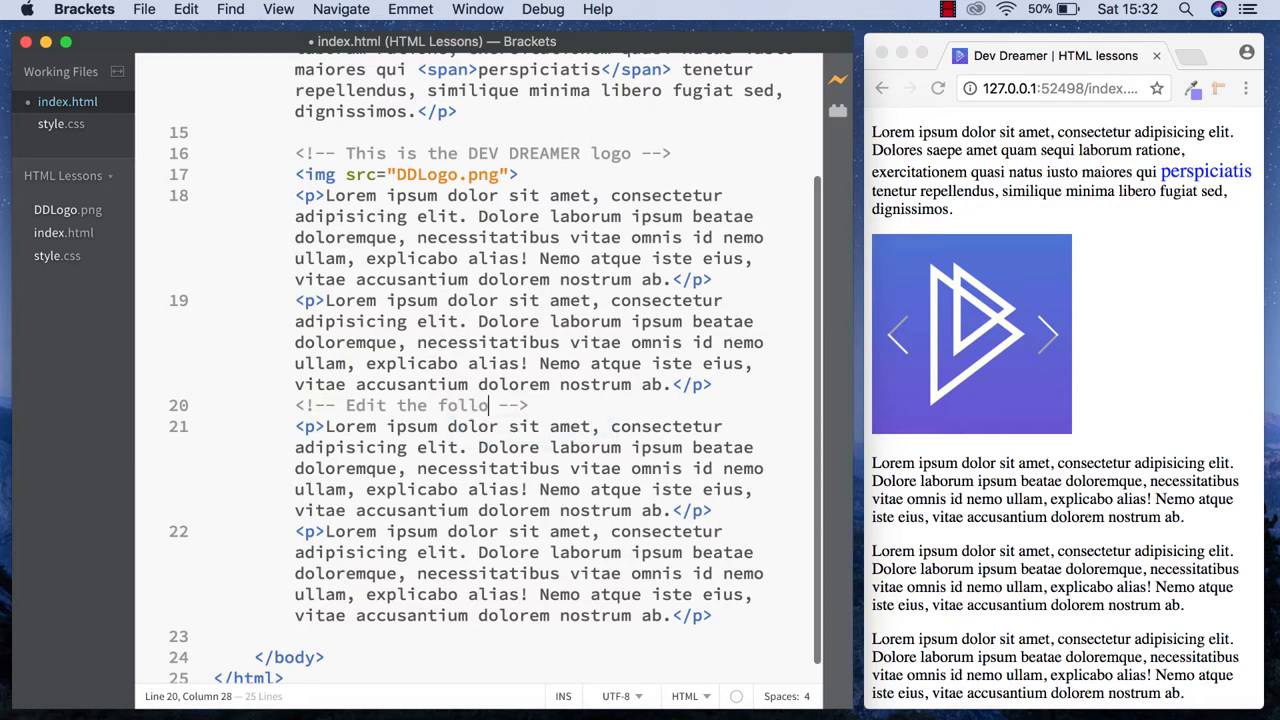
pyautogui.write('wu')
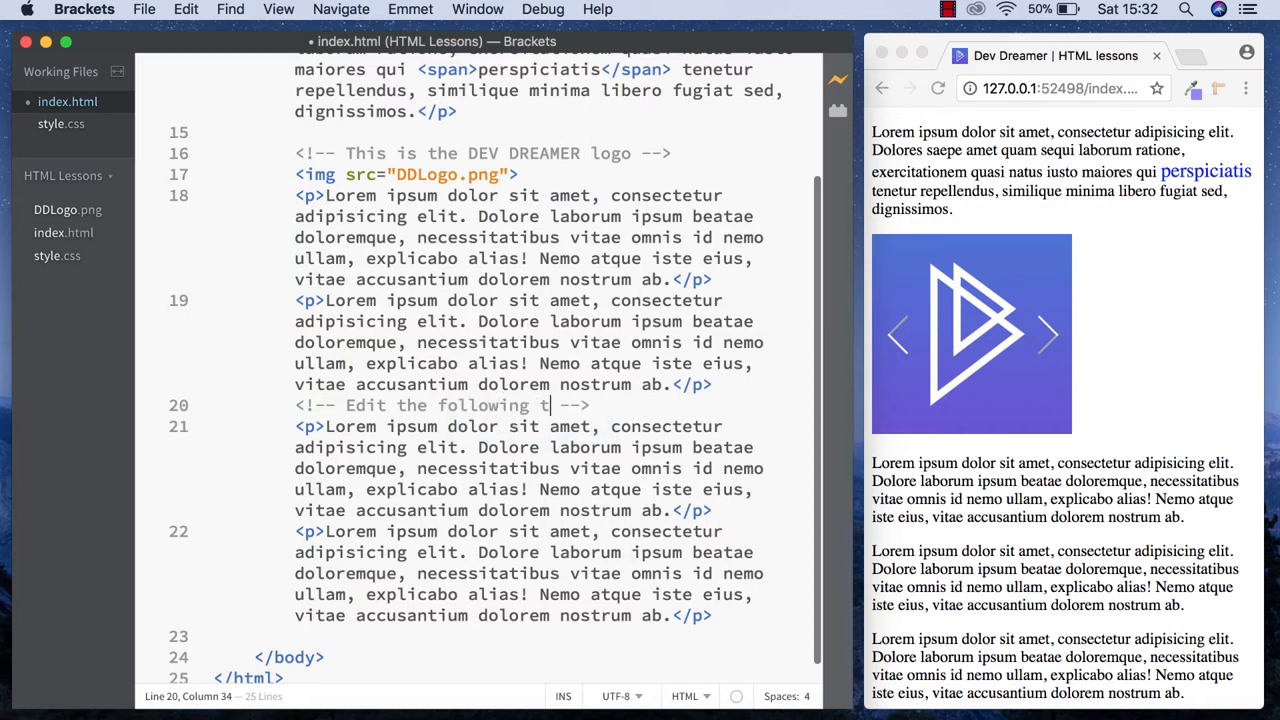
pyautogui.write('wo paragraphs')
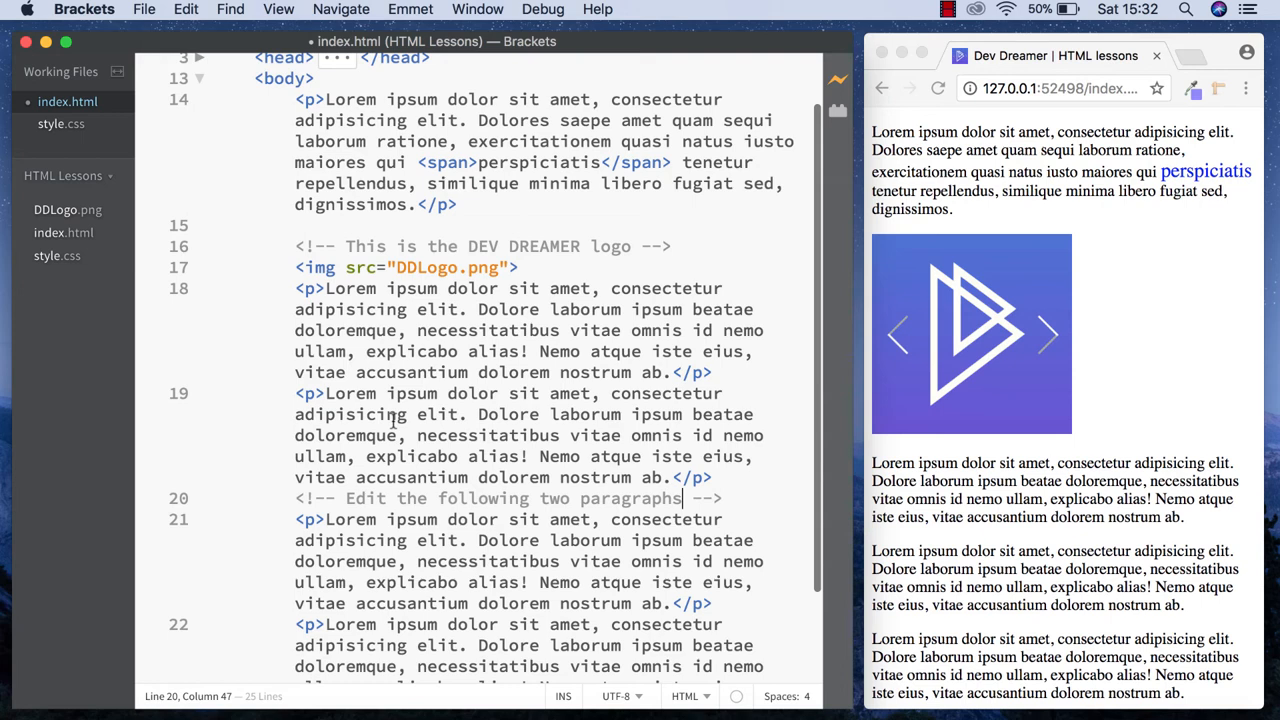
pyautogui.scroll(-3)
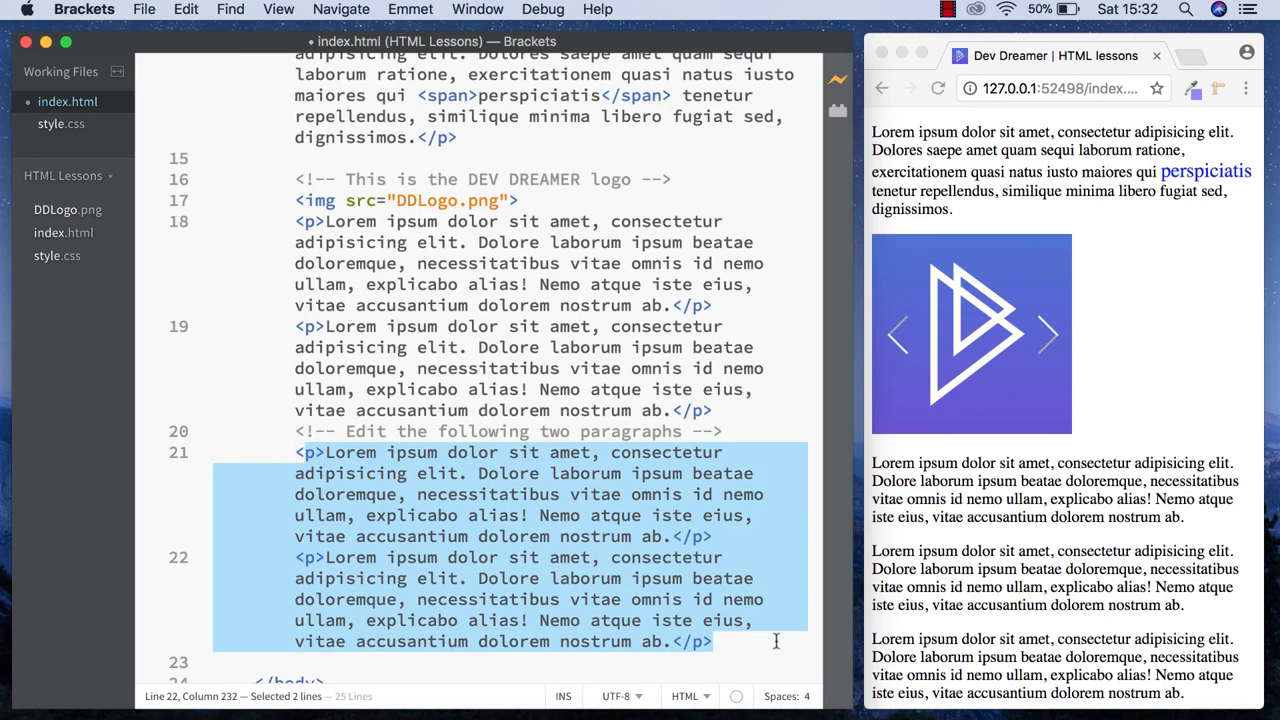
pyautogui.click(719, 641)
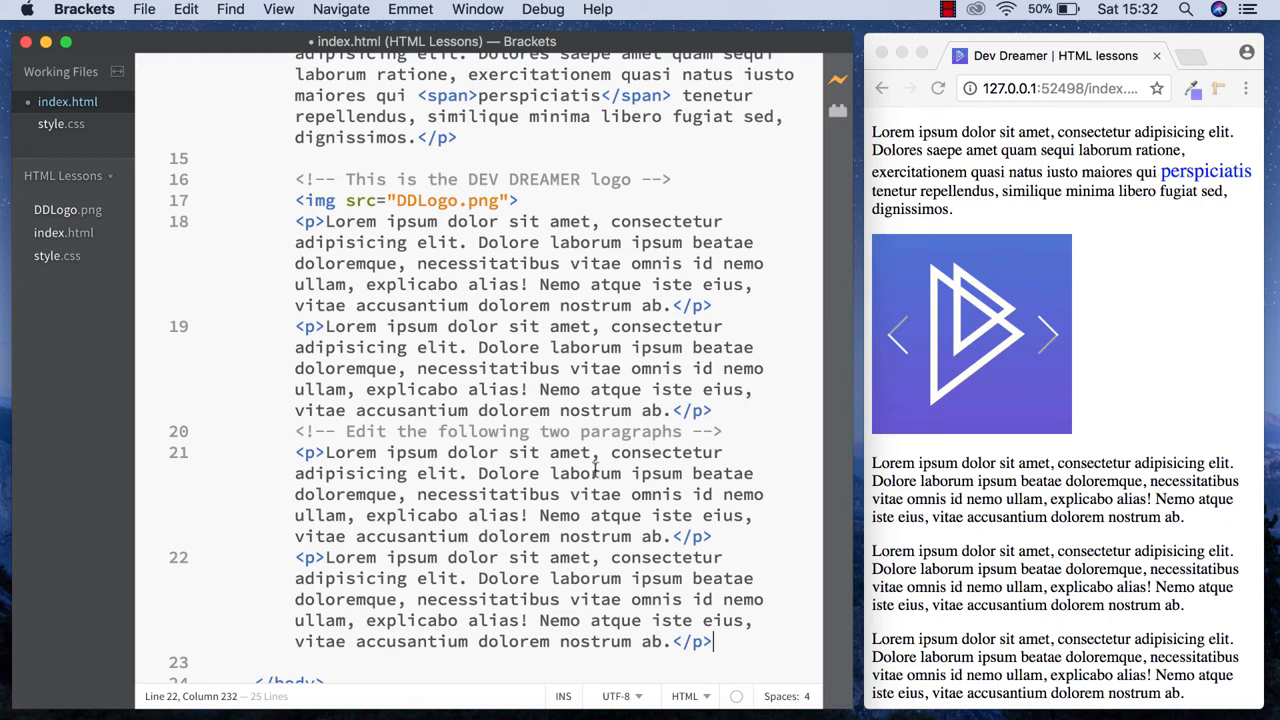